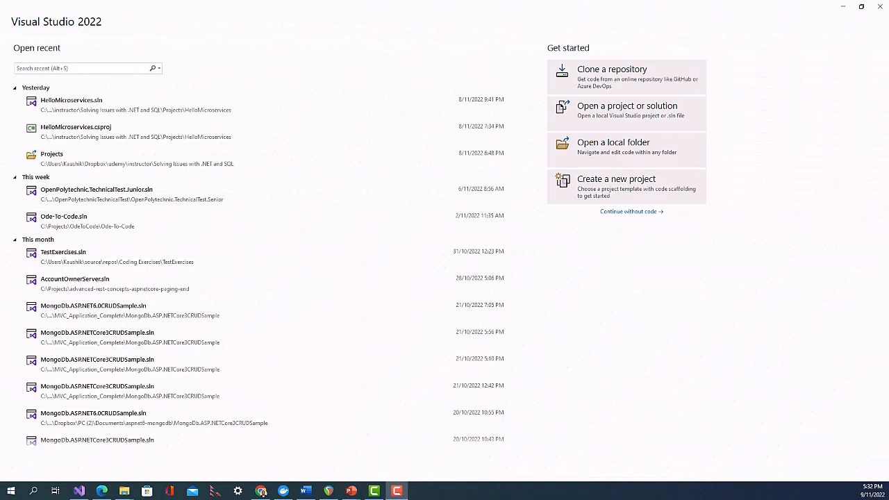
mouse_move(666, 246)
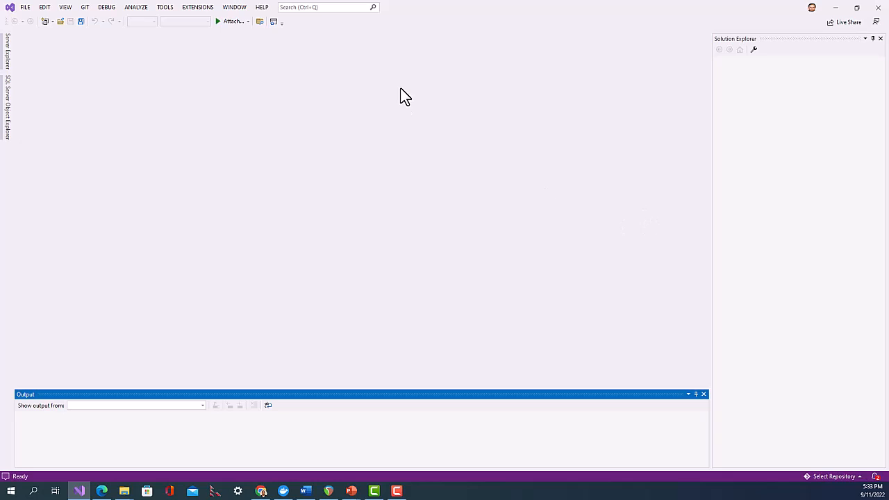
- Continue without code and open the Tools menu toward the Developer Command Prompt
left_click(165, 7)
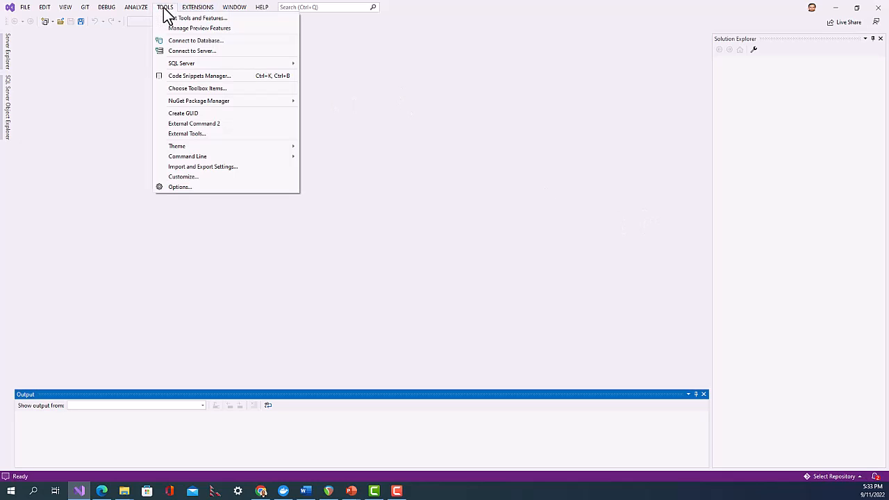
mouse_move(188, 156)
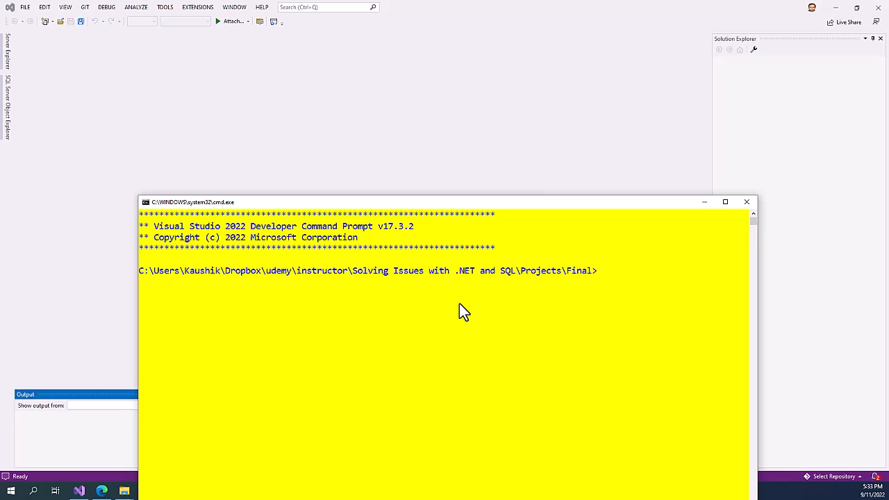
mouse_move(379, 291)
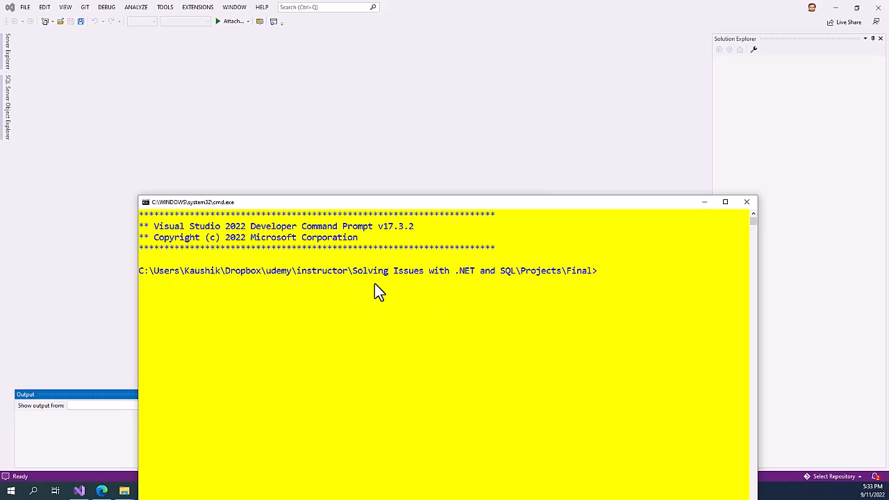
mouse_move(572, 311)
type("do")
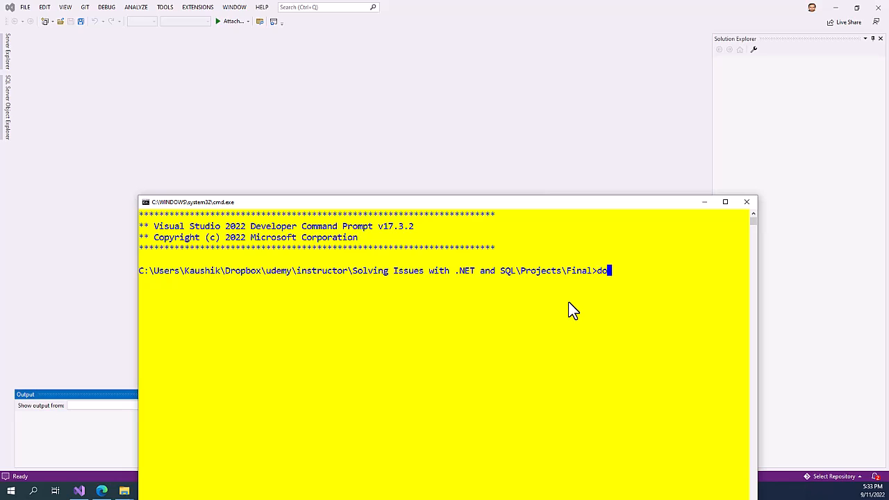
- Run 'dotnet new web -n HelloMicroServices' to generate the empty web project
type("tnet")
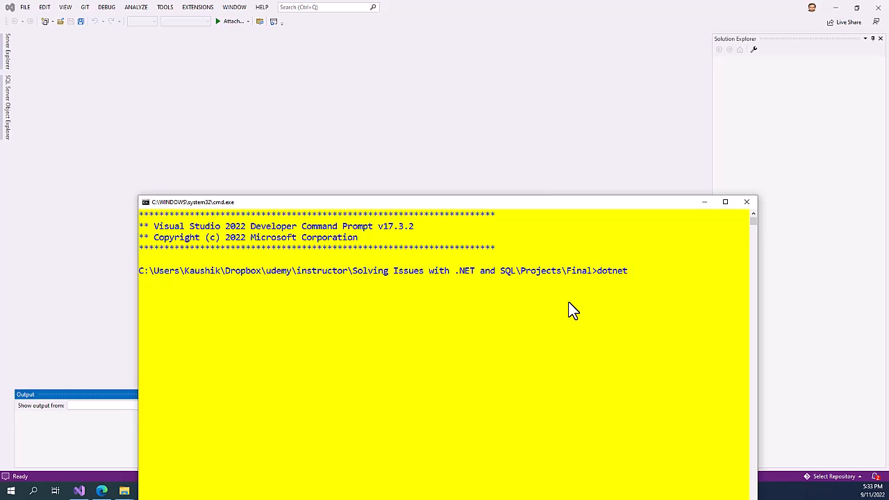
type("new")
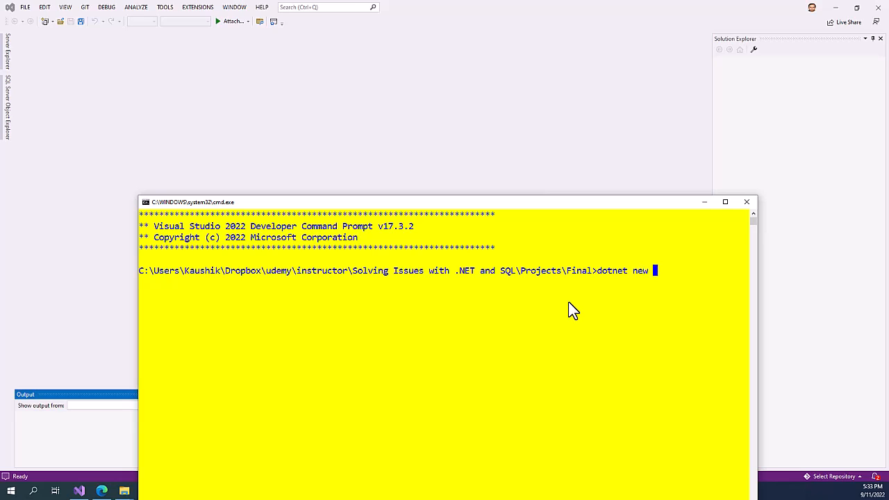
type("we")
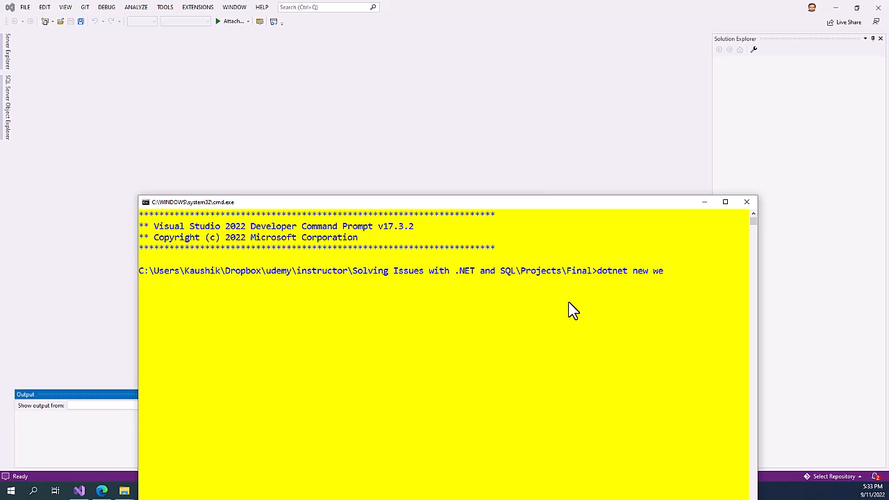
type("b -")
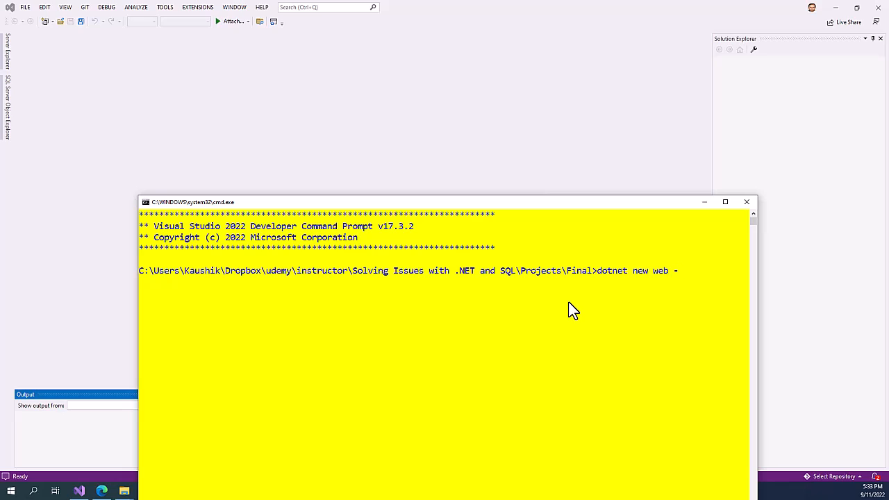
type("n HelloMicroS")
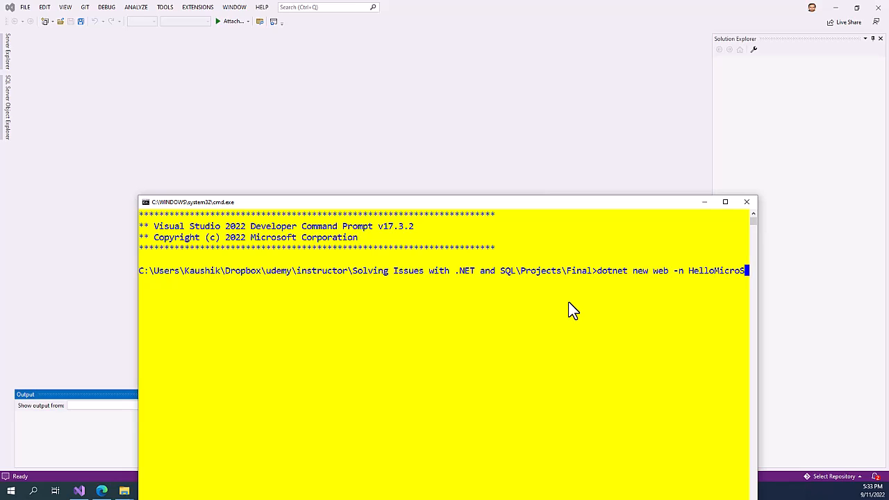
type("rvices")
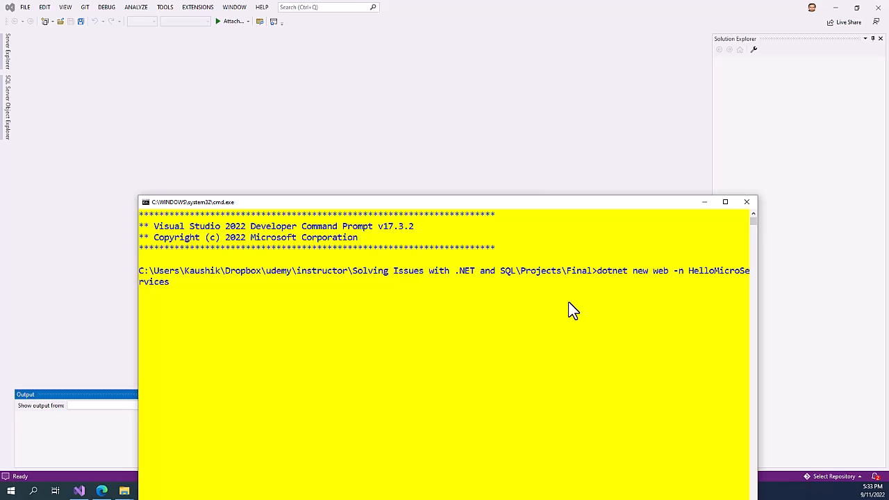
key("enter")
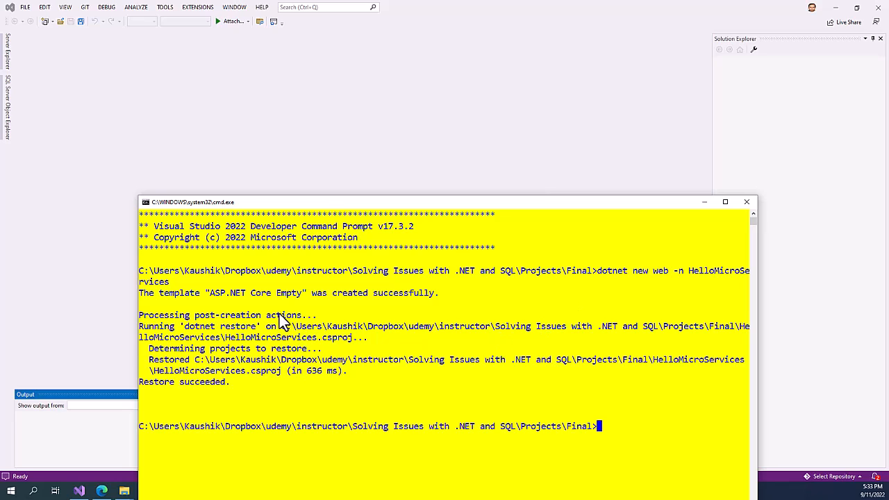
mouse_move(291, 316)
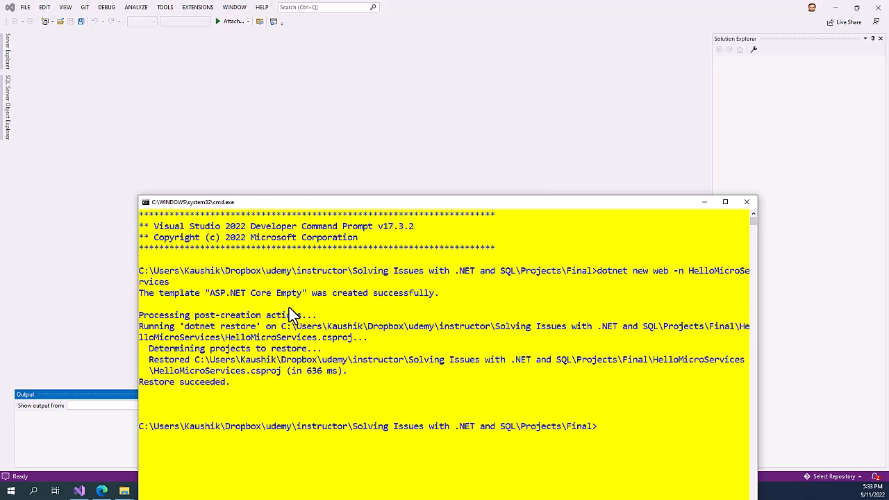
mouse_move(277, 428)
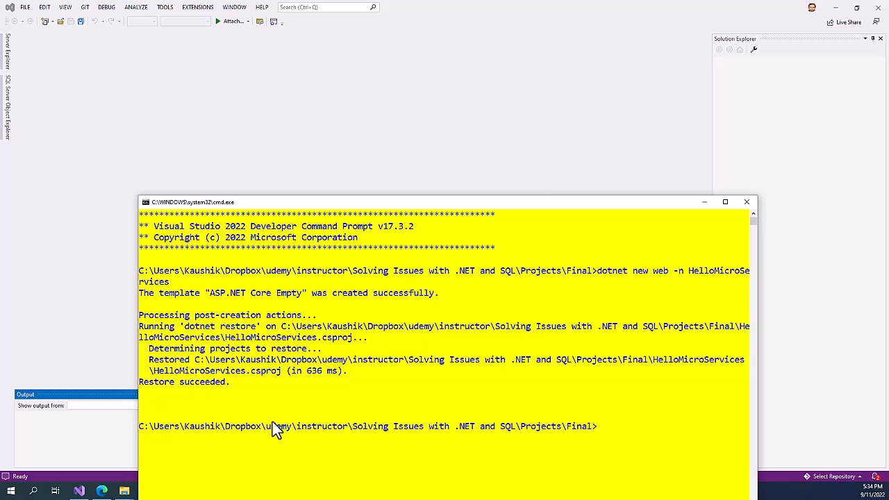
mouse_move(646, 425)
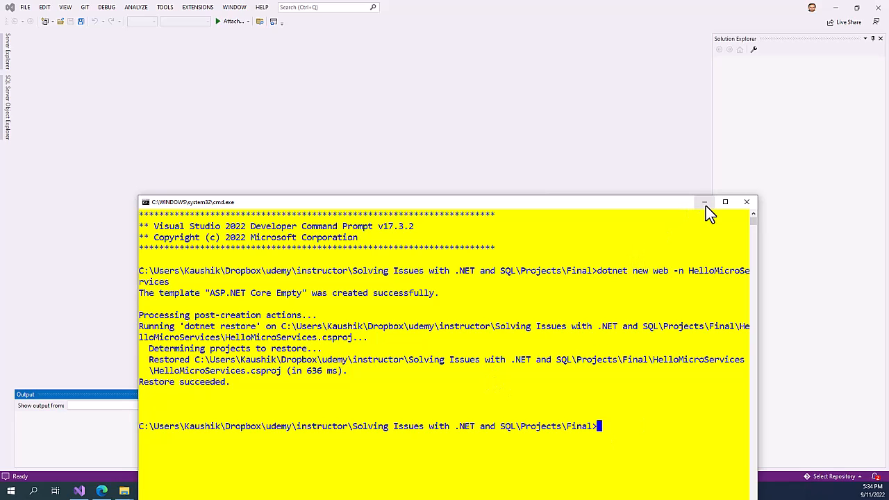
- Minimize the prompt and open HelloMicroServices.csproj from the HelloMicroServices folder
left_click(704, 202)
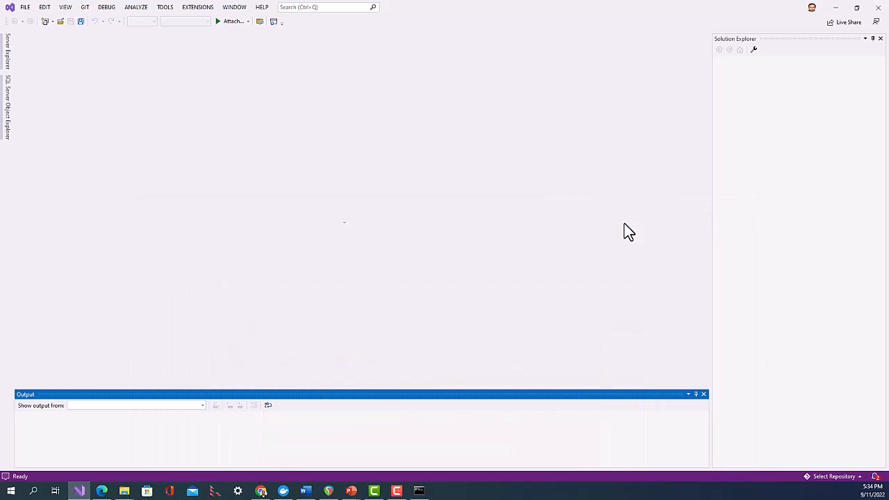
left_click(24, 7)
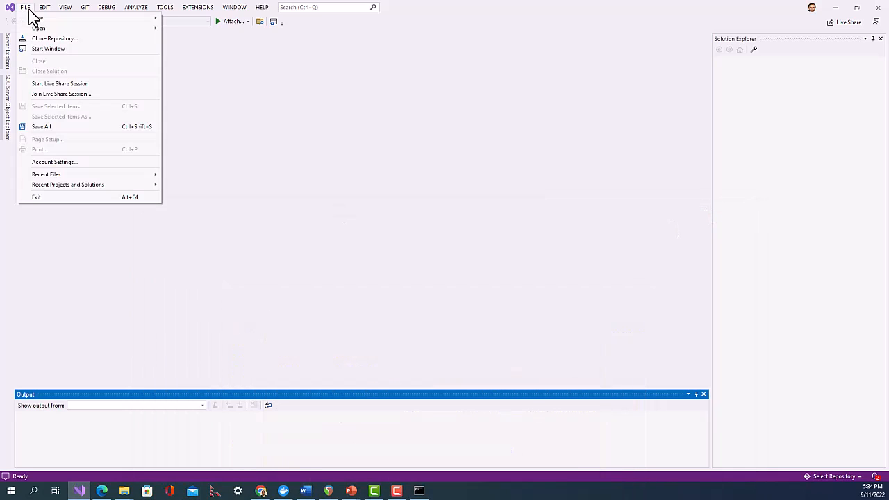
mouse_move(36, 18)
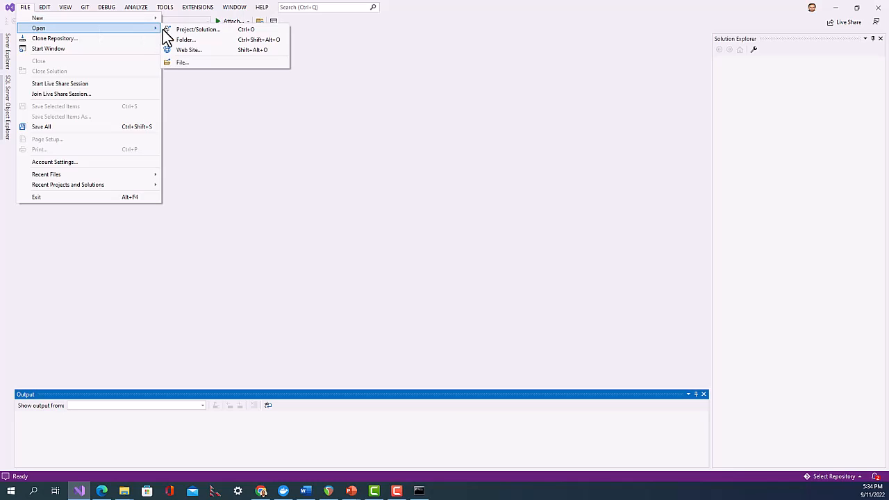
left_click(198, 29)
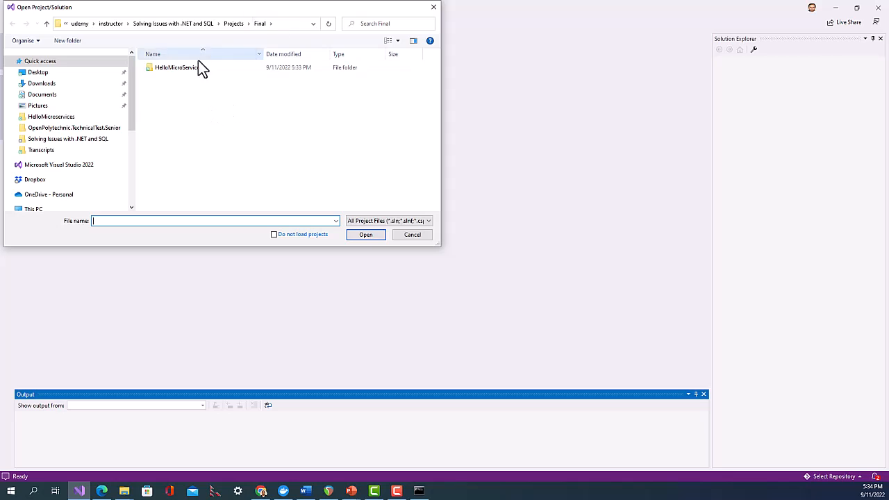
double_click(176, 67)
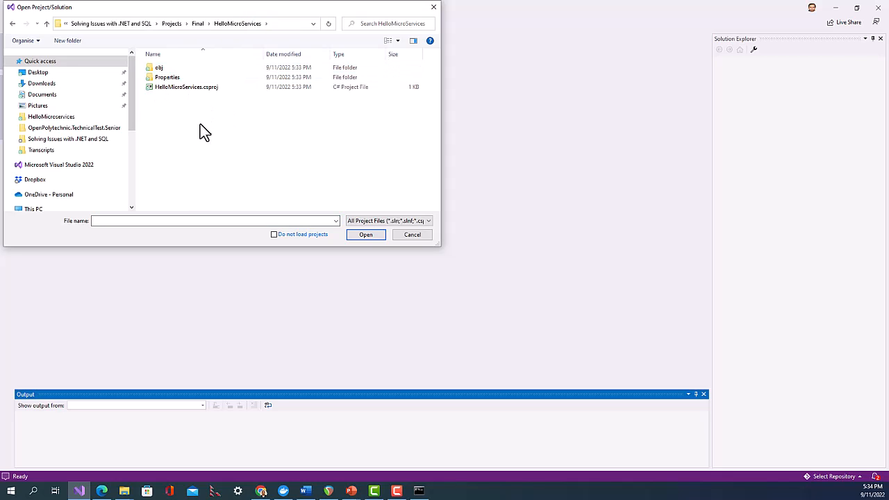
left_click(186, 87)
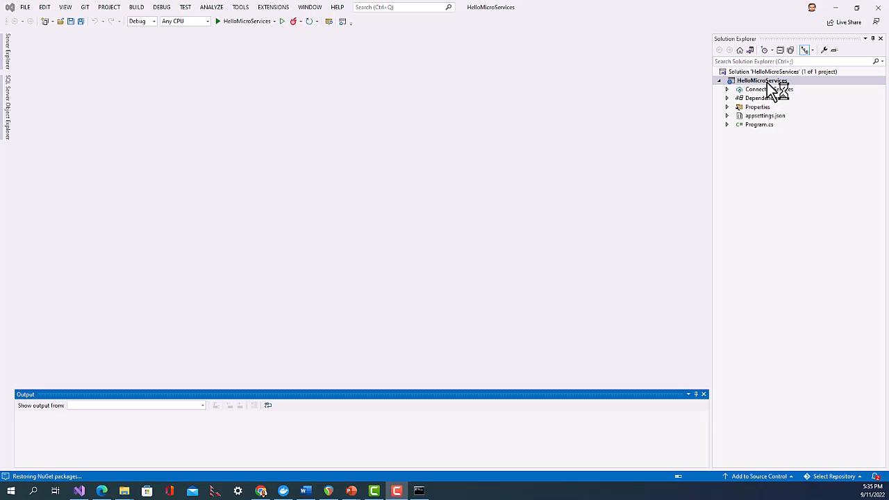
- Open the HelloMicroServices .csproj, then Program.cs, in the editor
left_click(763, 81)
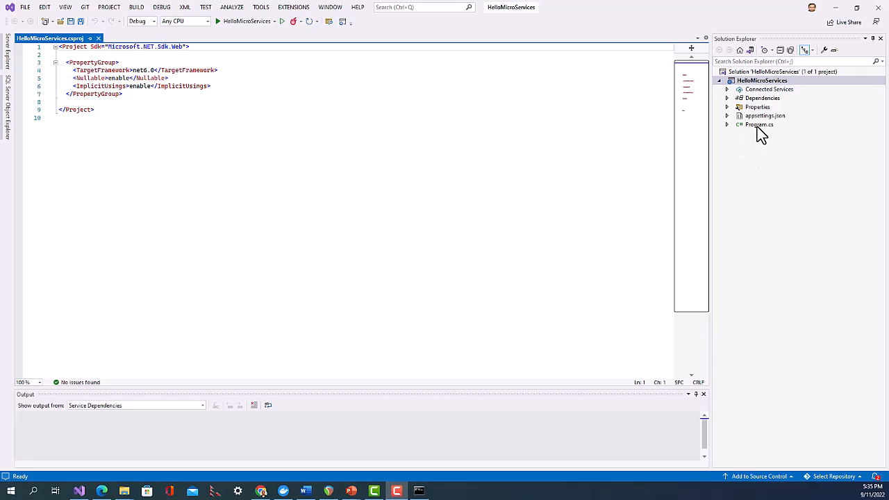
left_click(760, 124)
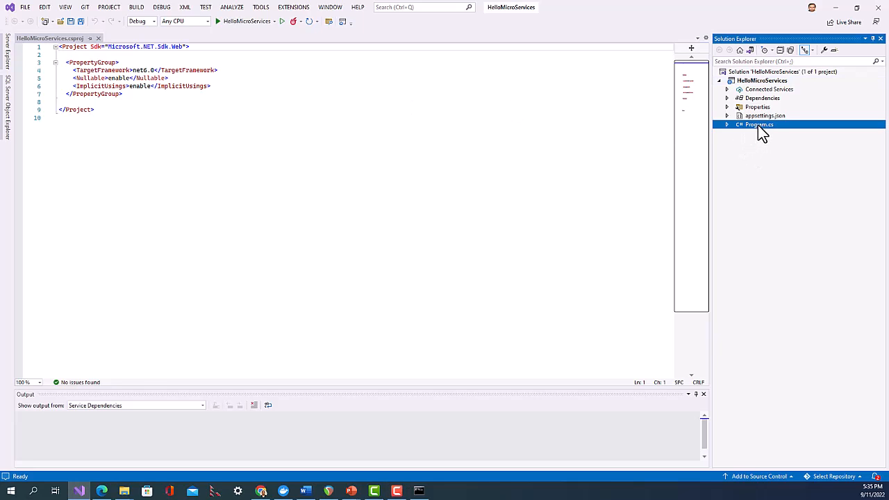
double_click(760, 124)
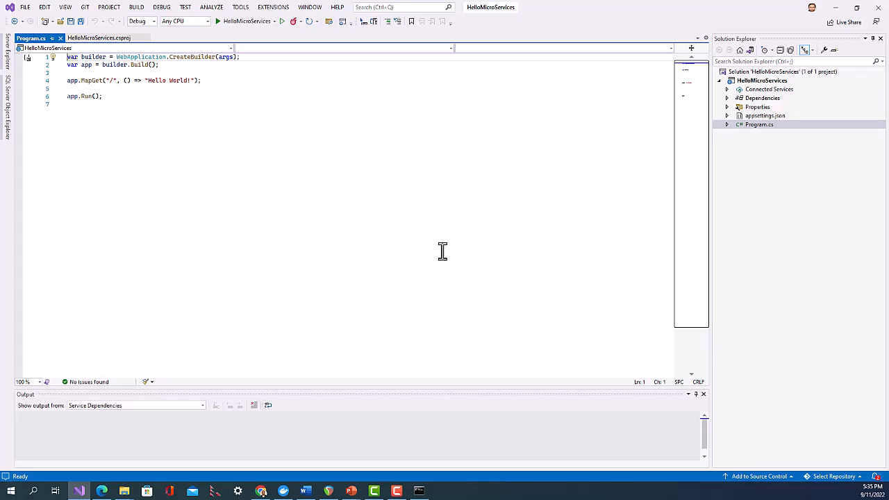
mouse_move(248, 36)
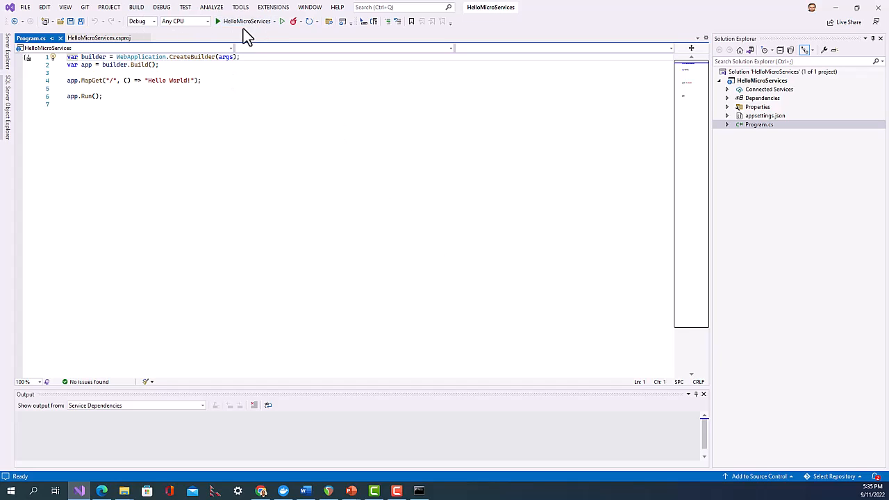
- Run HelloMicroServices in debug, then close its finished debug console
left_click(218, 21)
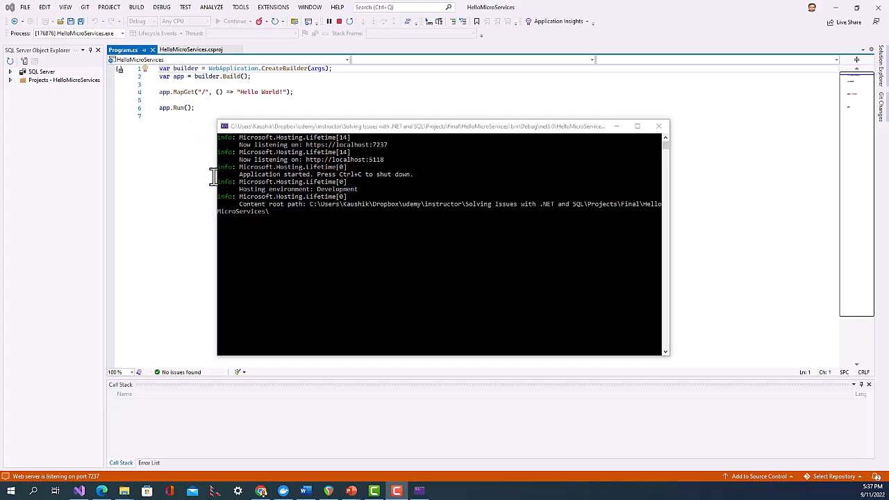
mouse_move(280, 206)
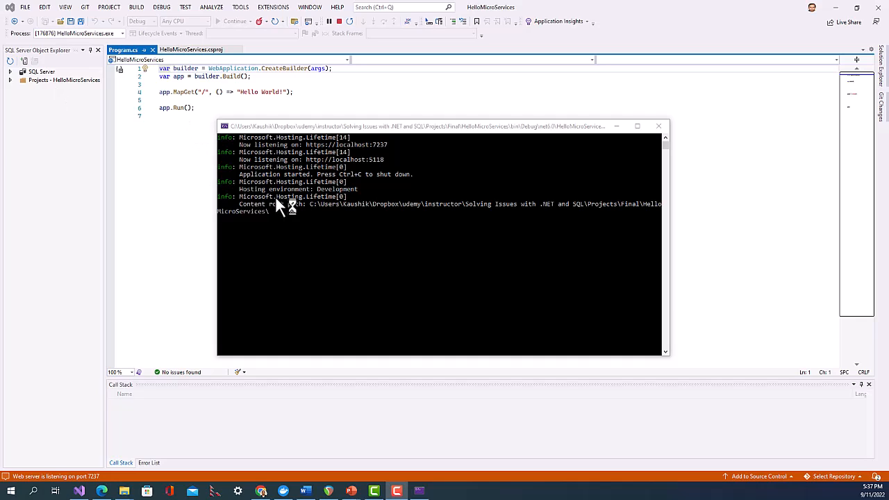
mouse_move(318, 154)
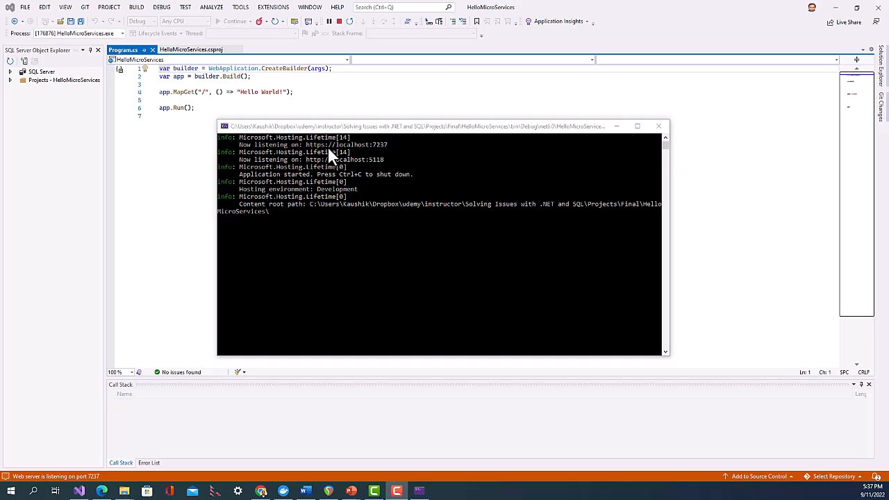
mouse_move(337, 155)
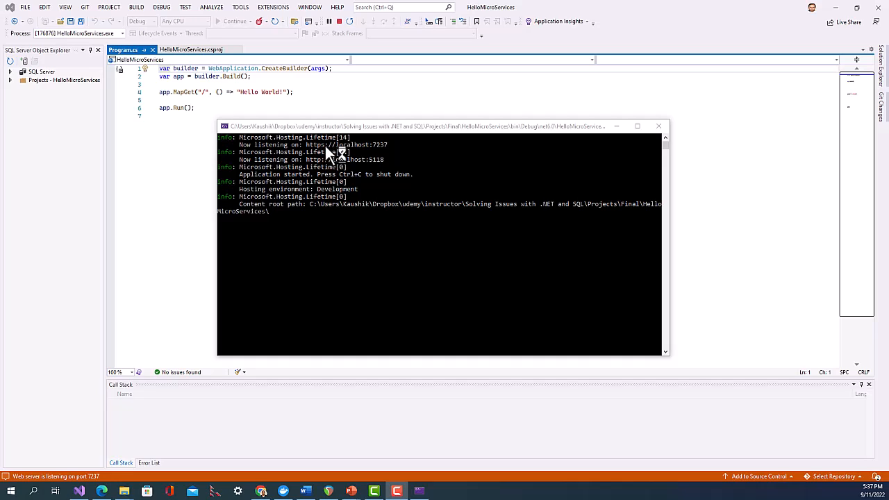
mouse_move(382, 161)
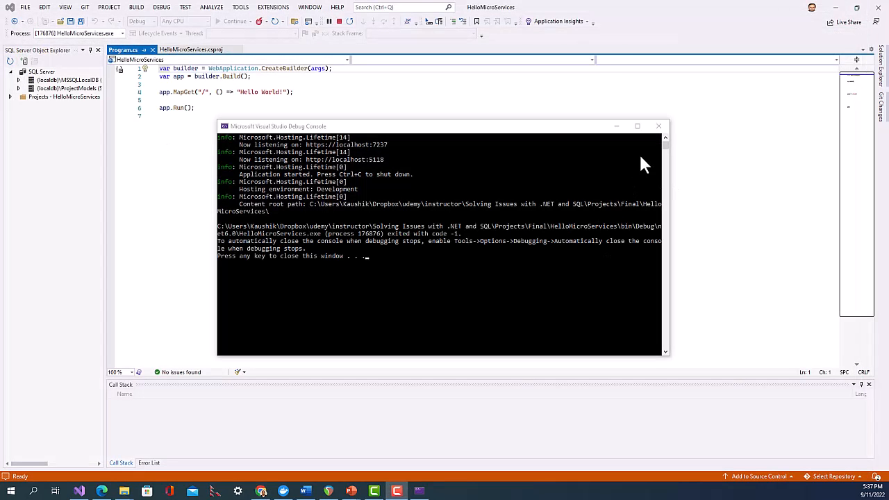
left_click(659, 126)
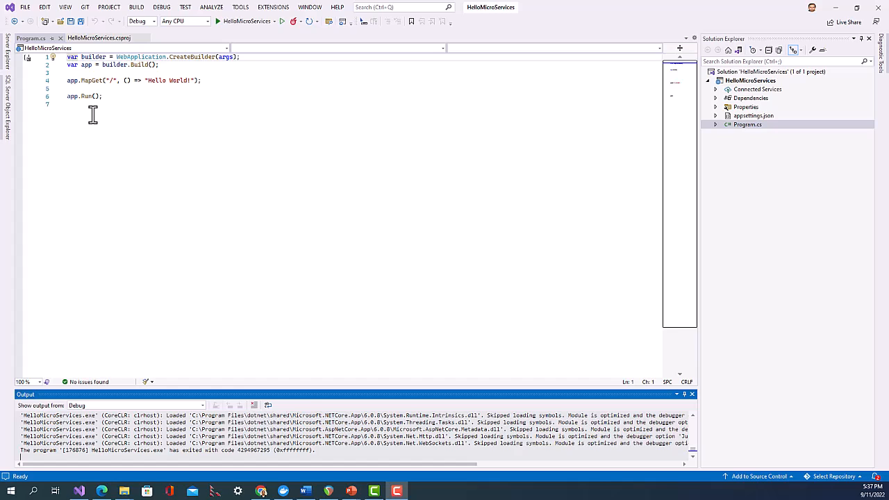
mouse_move(98, 156)
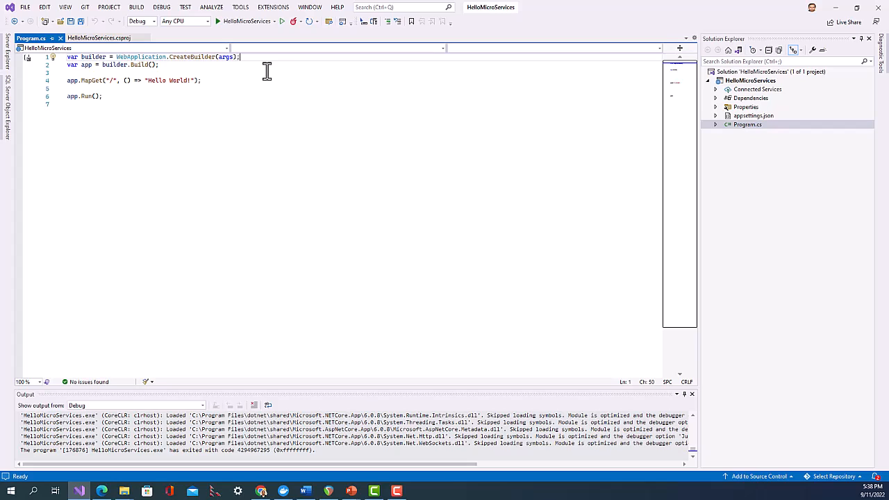
mouse_move(290, 85)
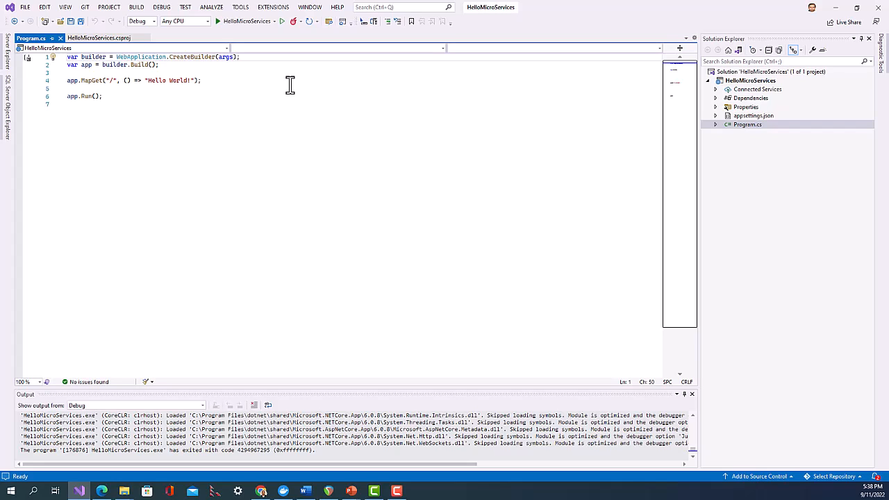
- Add builder.Services.AddControllers(); on a new line after the builder line
key("Enter")
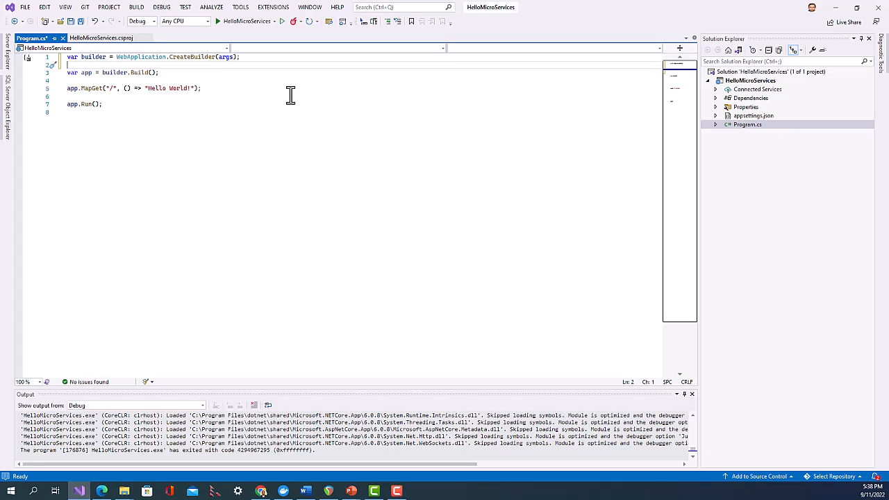
type("builder")
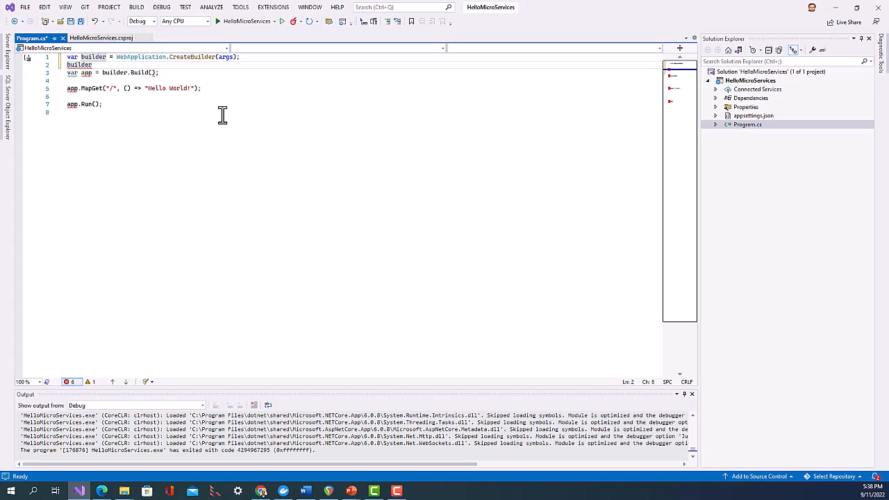
type(".Services")
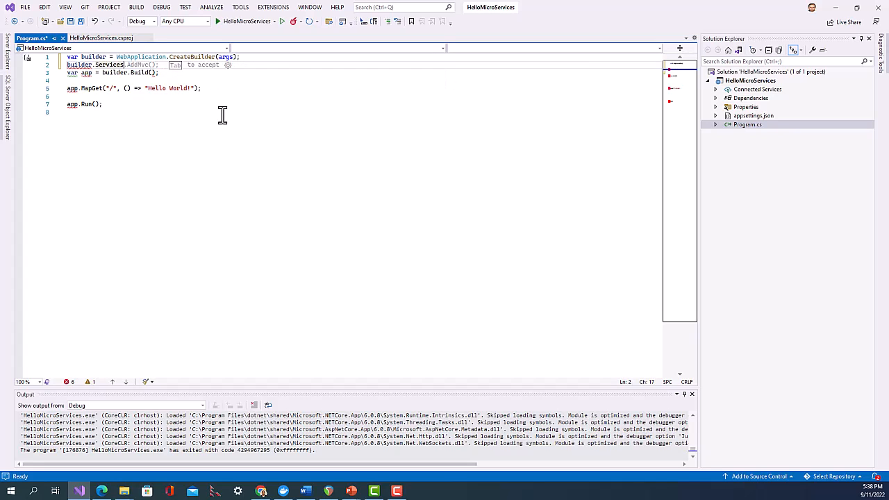
key("Tab")
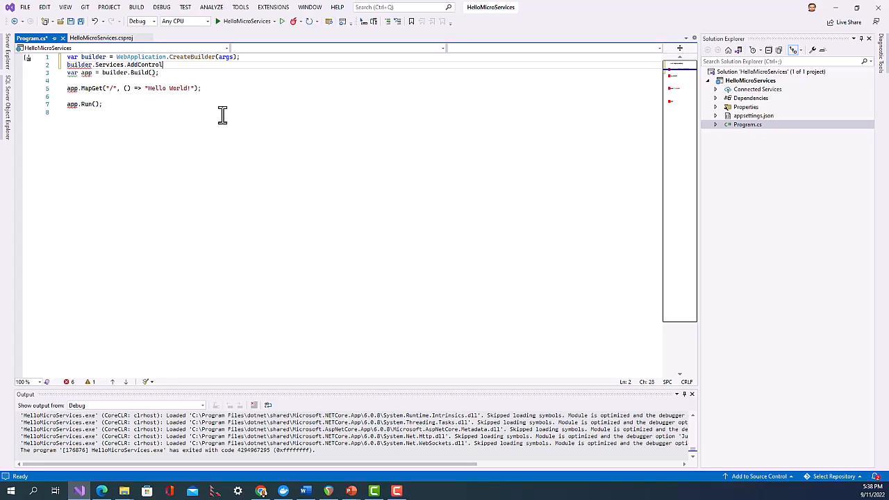
type("lers")
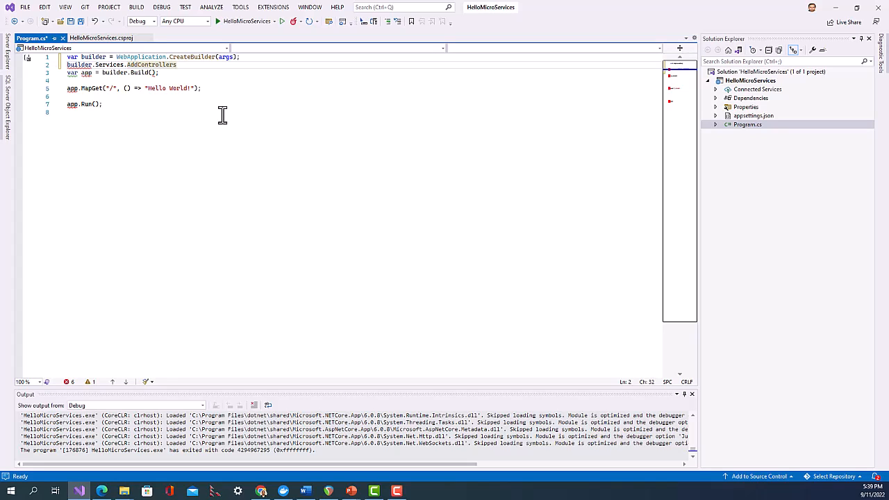
type("();")
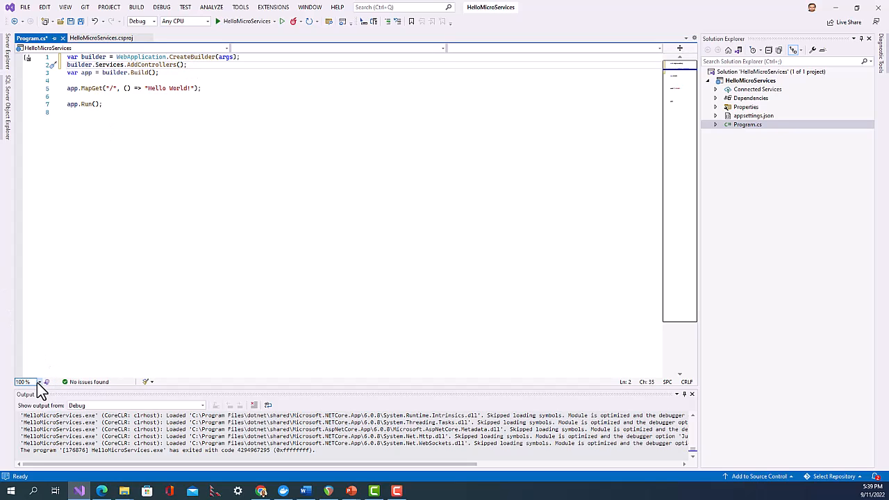
- Zoom the Program.cs editor to 200% and place the cursor after builder.Build()
left_click(24, 382)
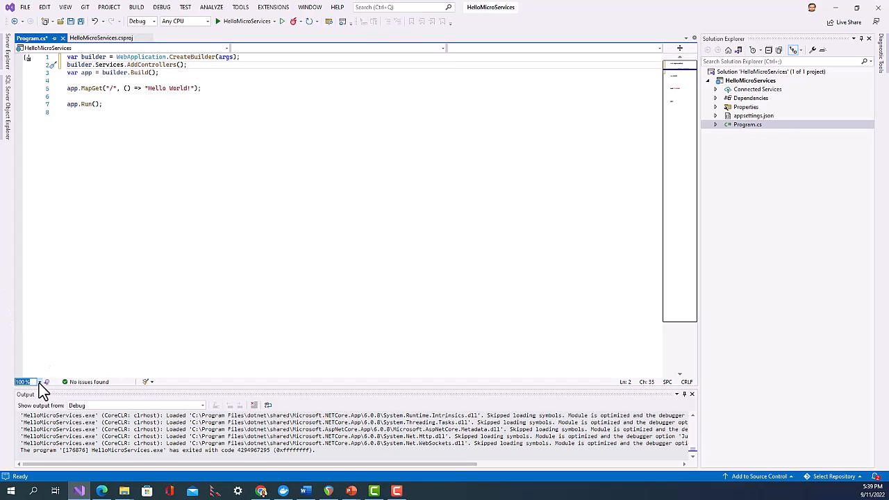
left_click(24, 381)
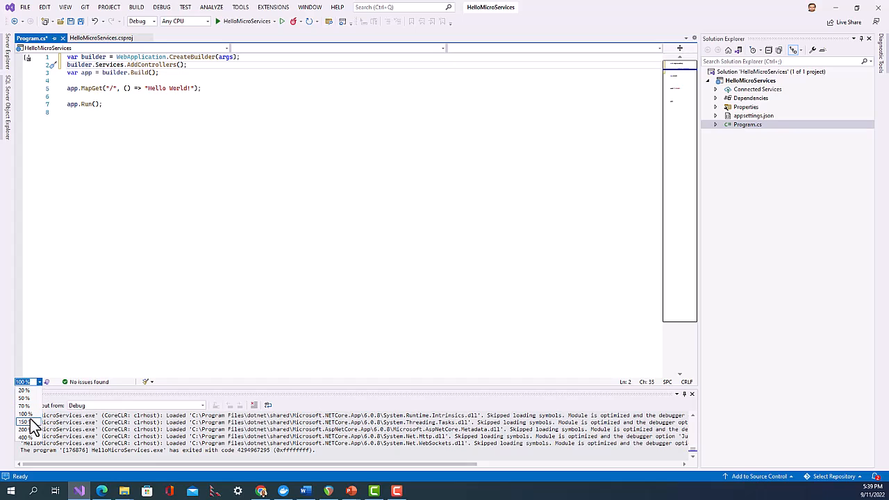
left_click(26, 429)
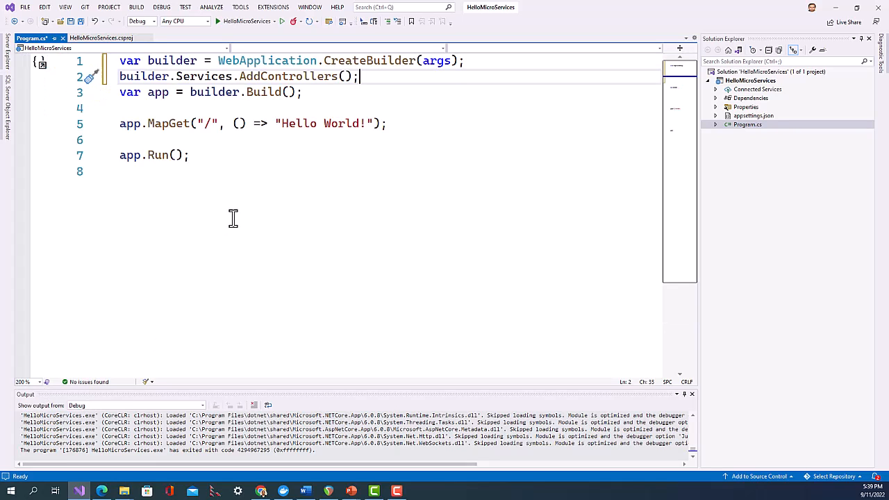
mouse_move(242, 198)
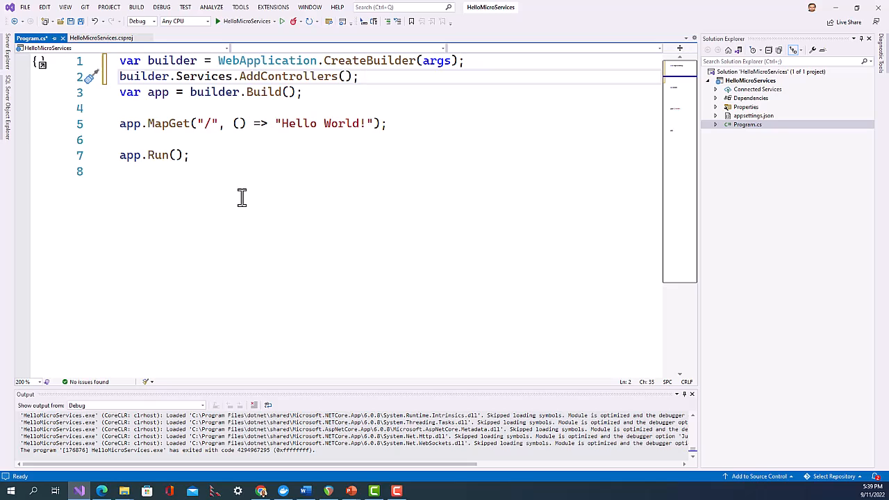
left_click(360, 77)
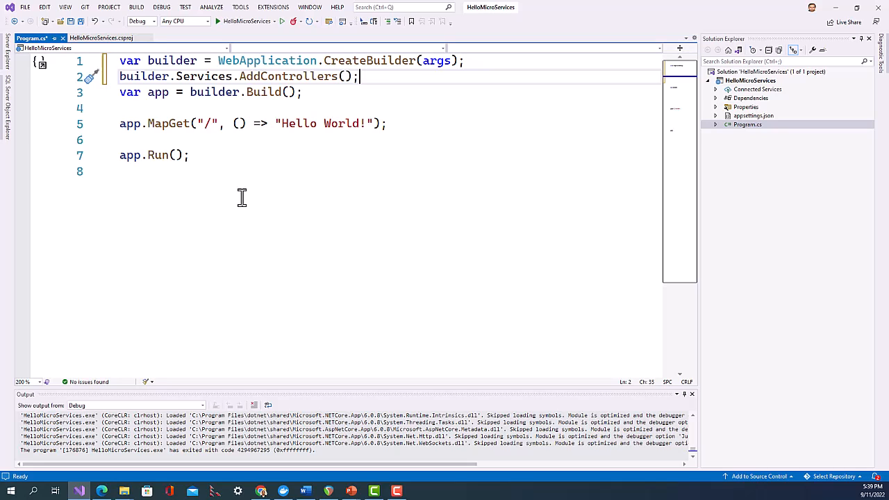
mouse_move(195, 193)
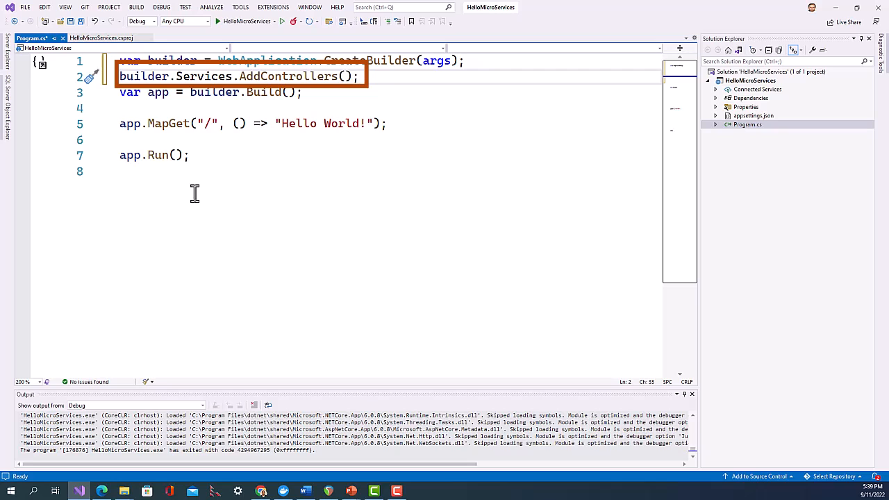
left_click(124, 76)
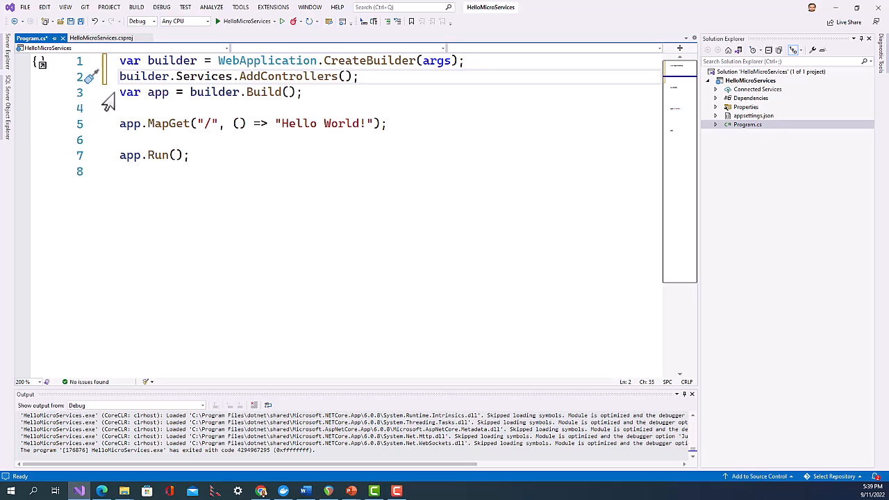
left_click(358, 77)
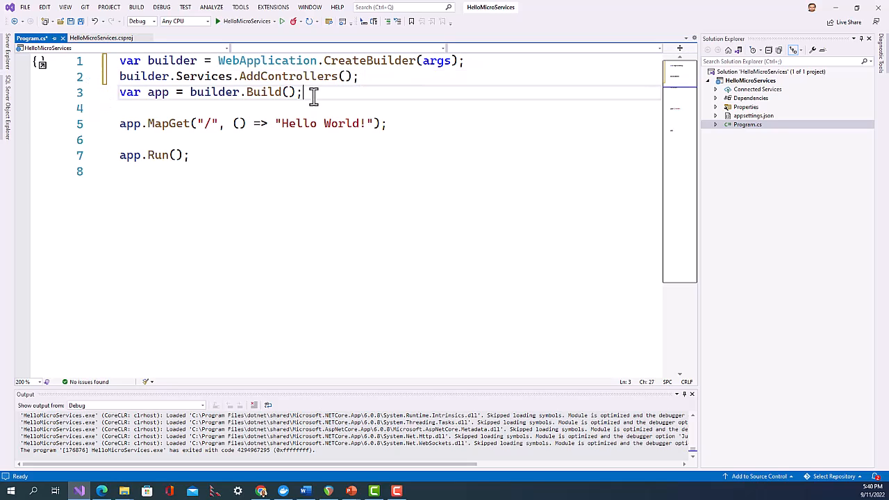
- Add app.UseHttpsRedirection(); and app.UseRouting(); after the builder.Build() line
key("enter")
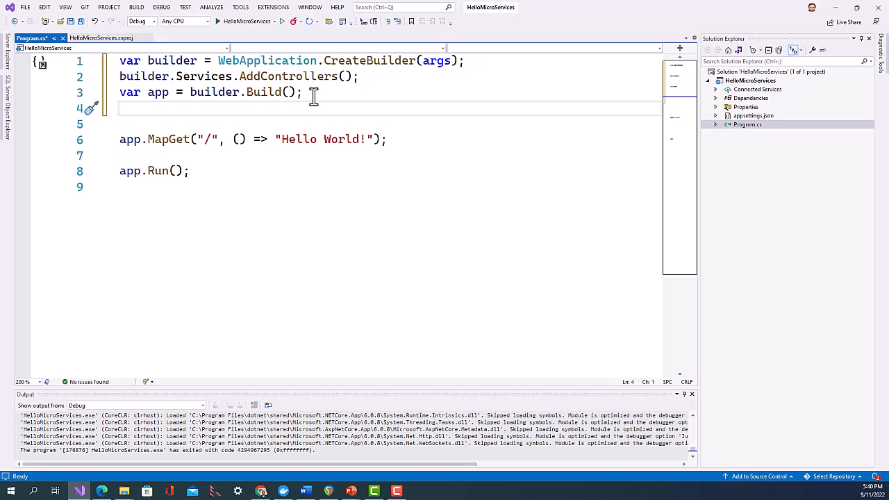
mouse_move(298, 112)
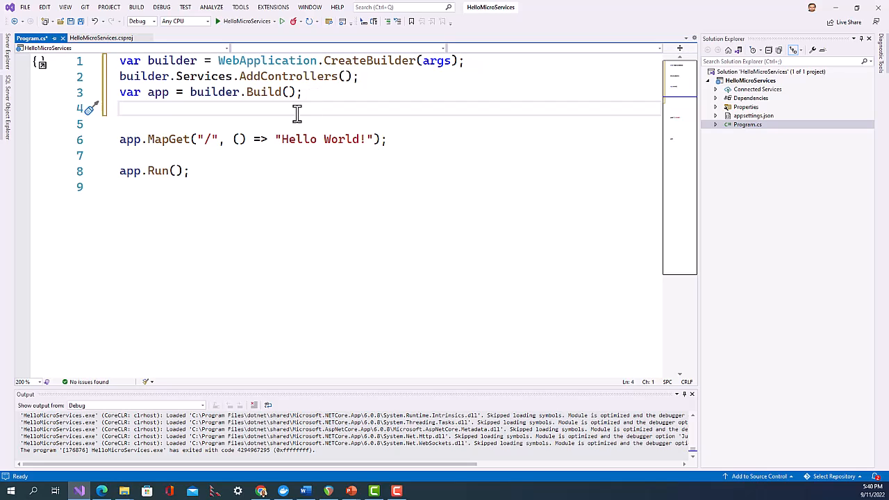
mouse_move(216, 91)
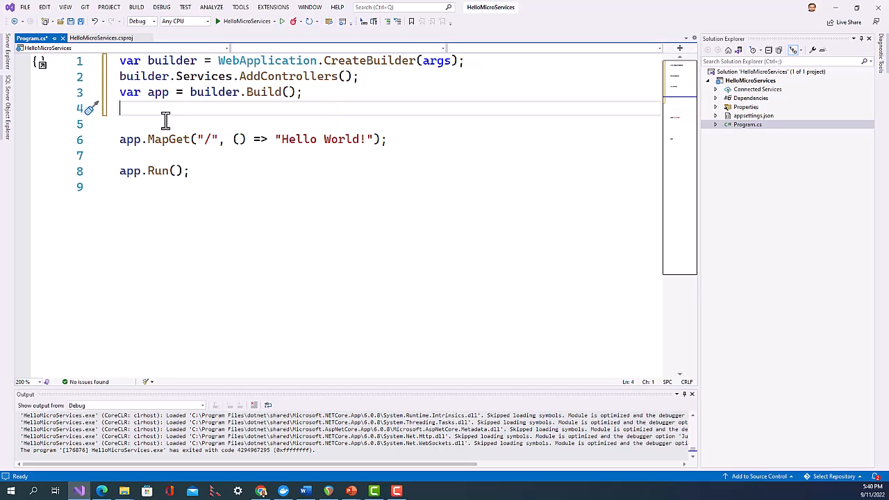
type("app.Use")
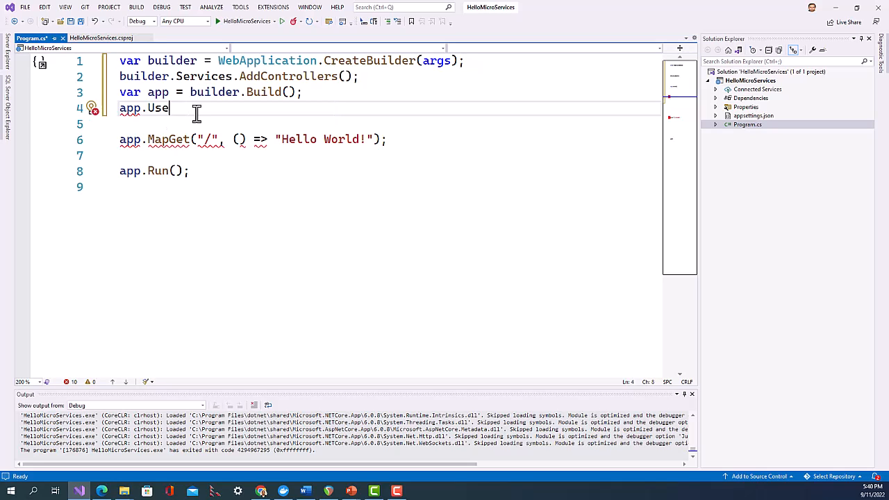
type("HttpsR")
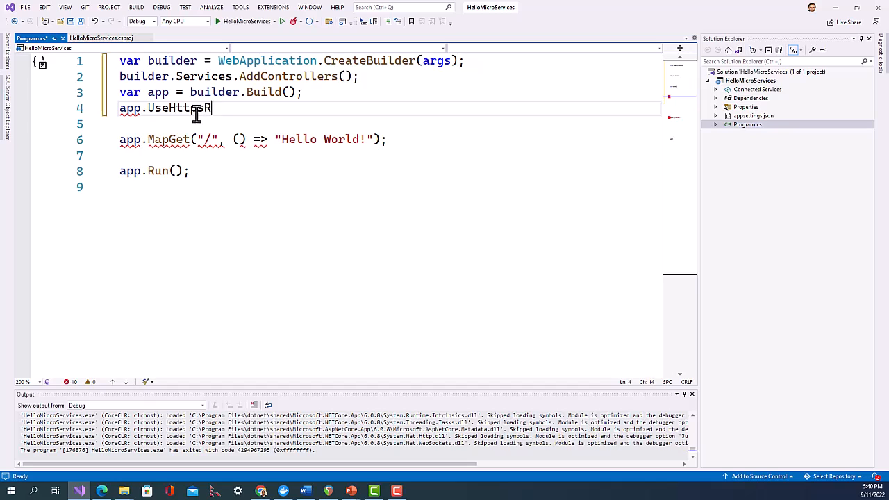
type("ed")
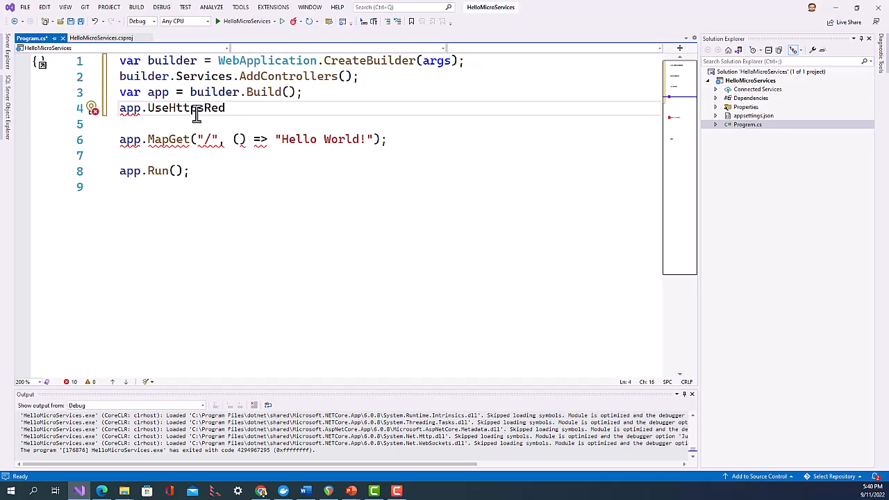
type("irec")
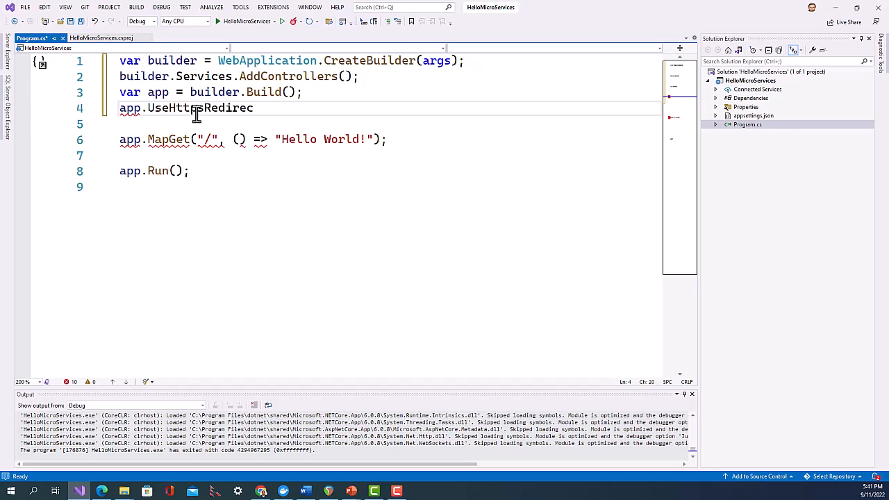
type("tion();")
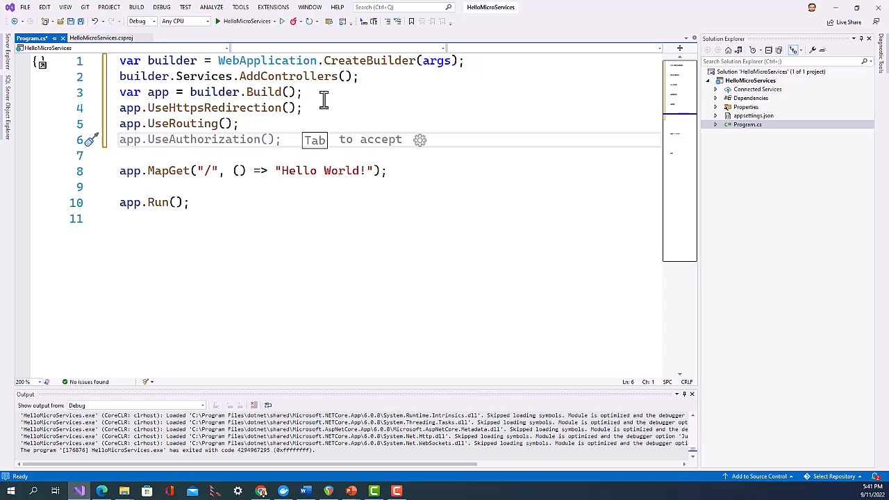
- Add app.UseEndpoints(endpoints => endpoints.MapControllers()); and save Program.cs
type("app.Use")
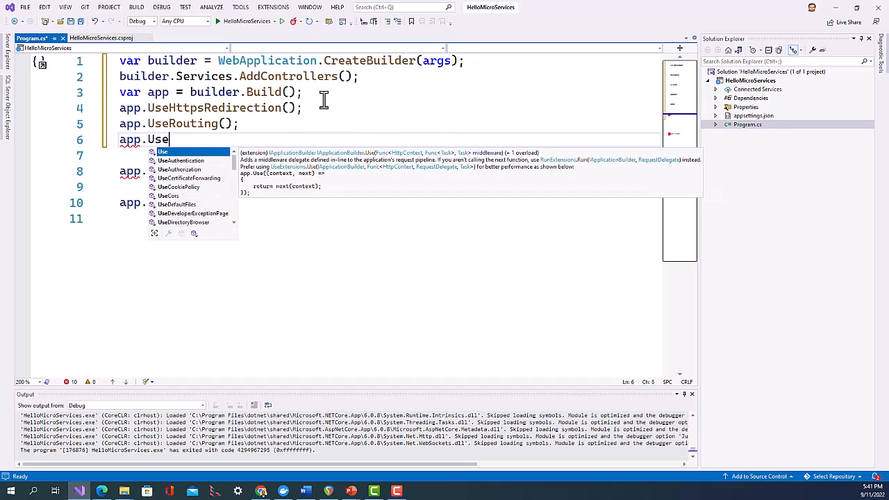
type("Endpoints(endpoints =>")
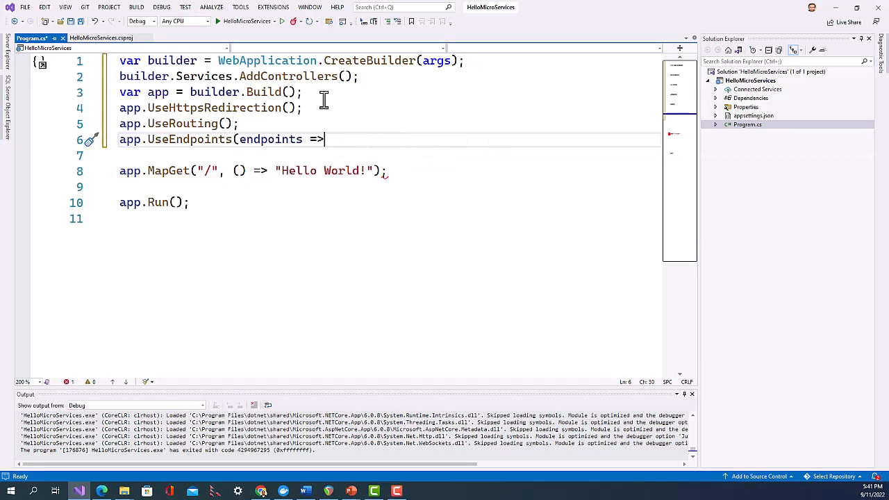
type("endpo")
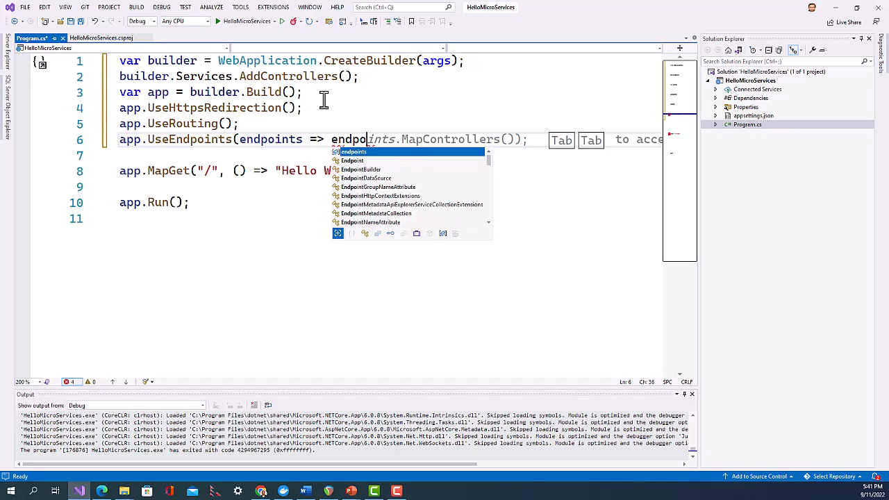
key("Tab")
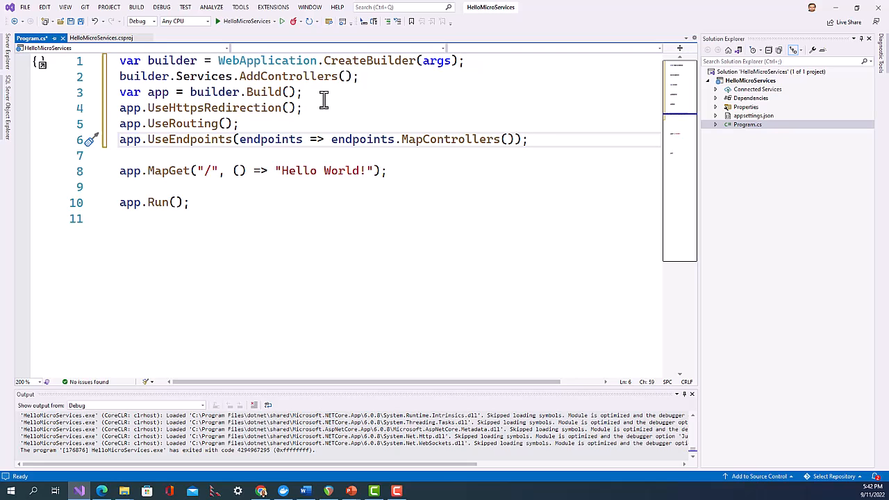
left_click(528, 139)
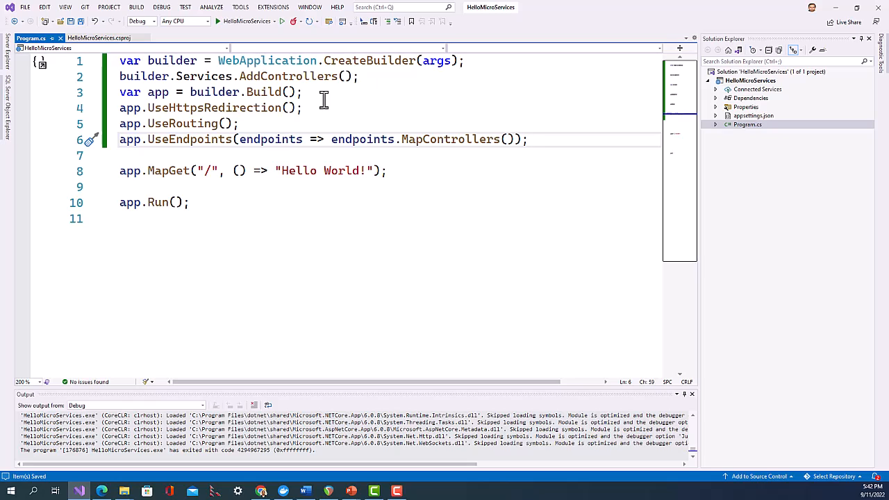
left_click(529, 139)
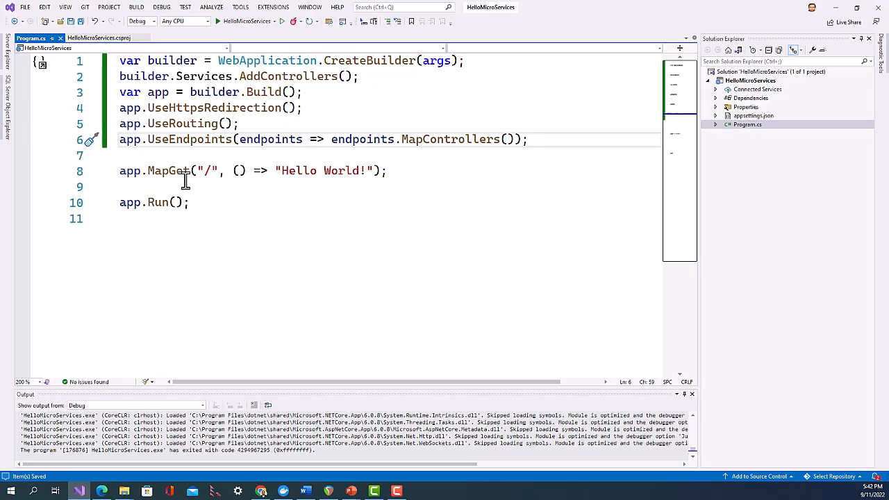
mouse_move(300, 171)
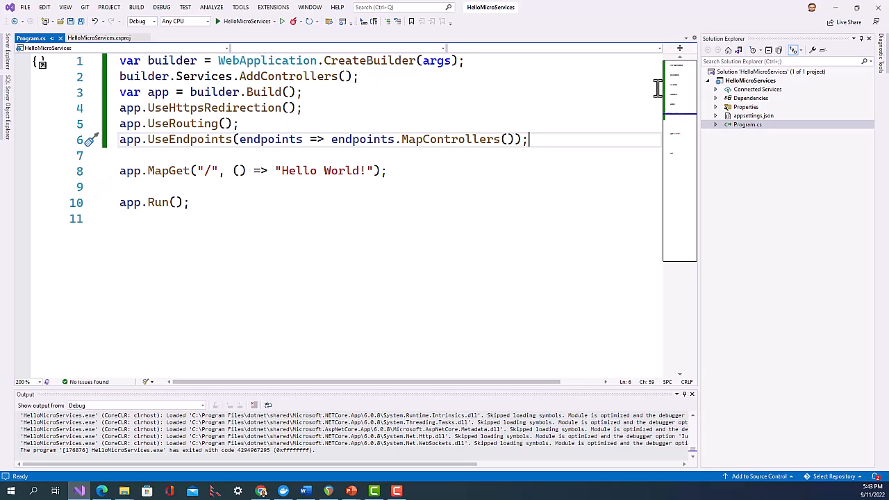
left_click(751, 80)
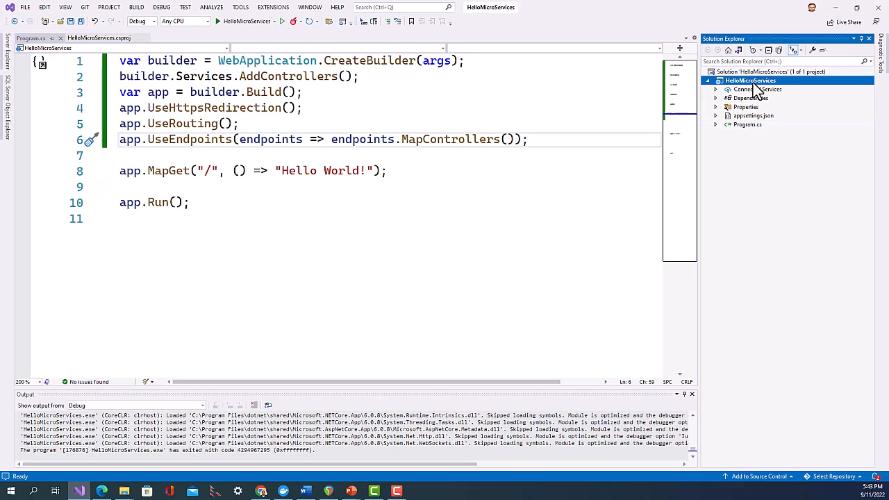
- Add a new folder named Controllers to the HelloMicroServices project
right_click(749, 80)
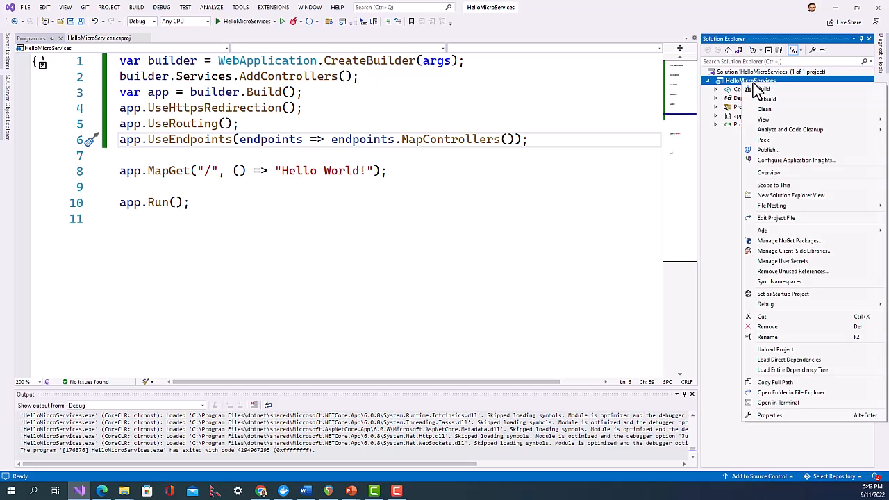
left_click(763, 230)
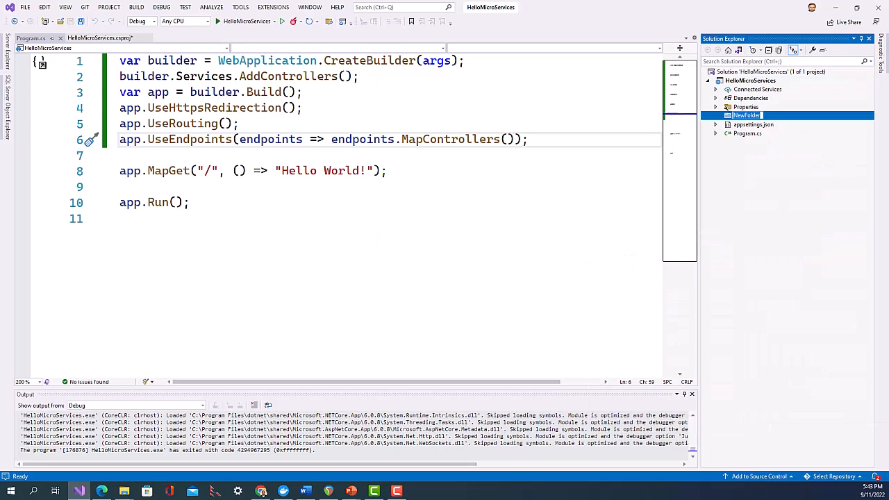
type("Controllers")
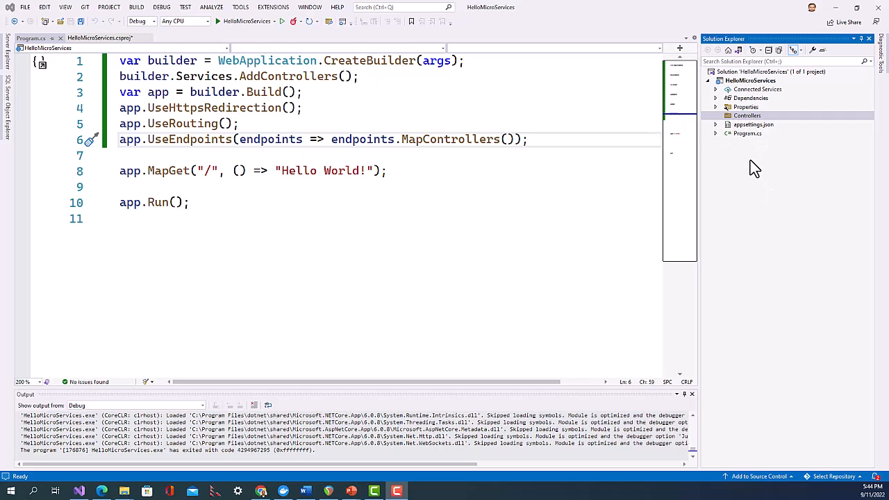
right_click(747, 115)
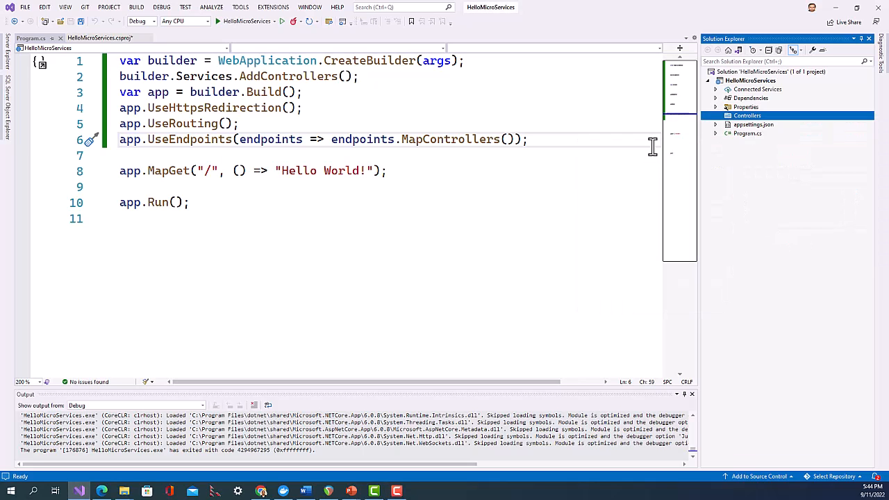
mouse_move(568, 223)
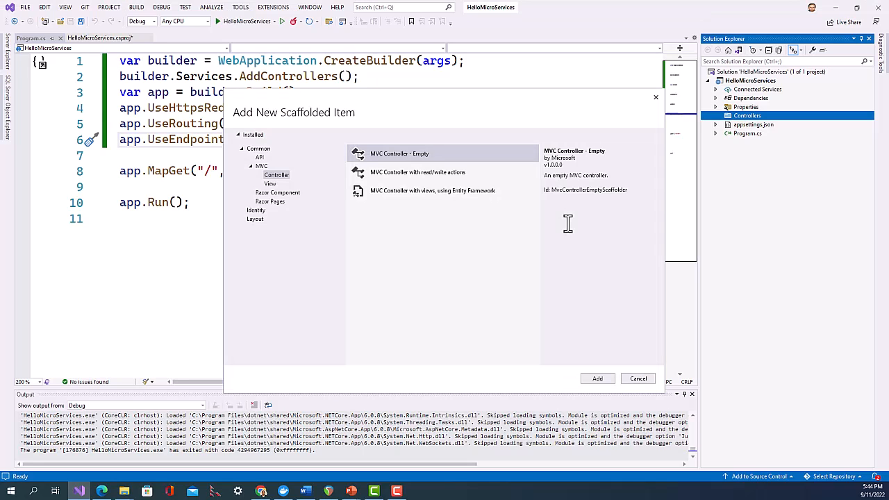
- Add an empty MVC controller named CurrentDateTimeController to the Controllers folder
left_click(637, 379)
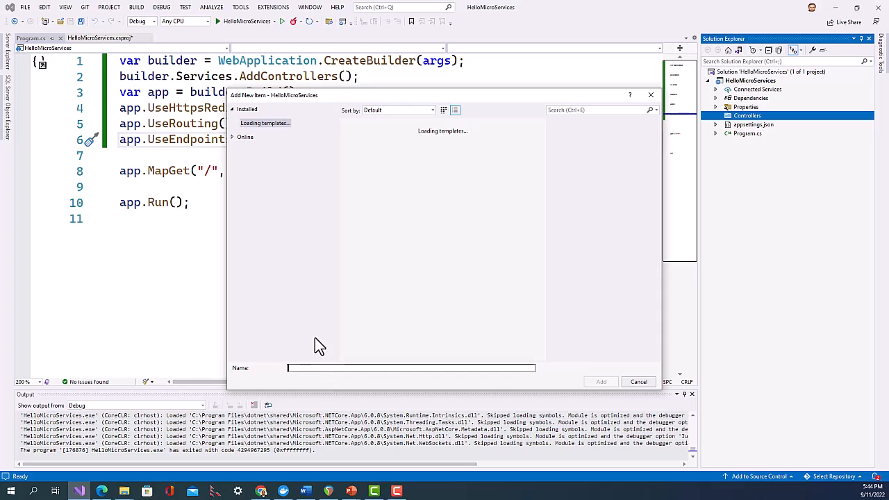
left_click(410, 367)
type("u")
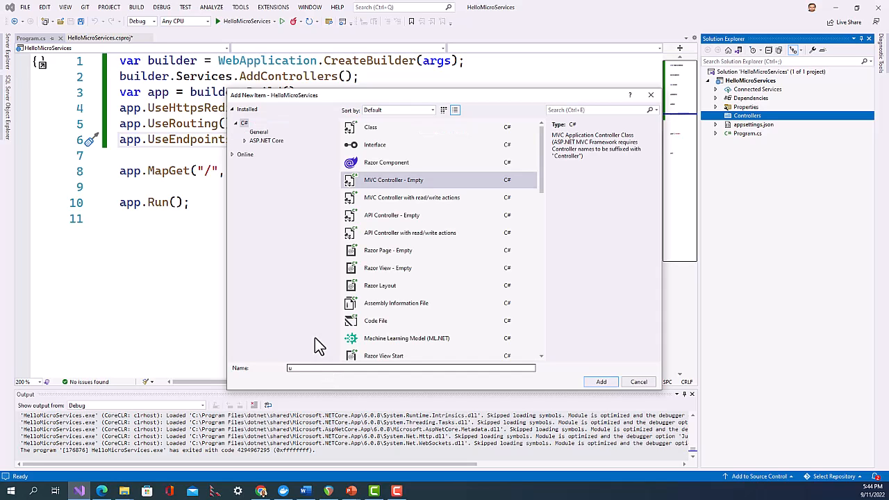
type("Cu")
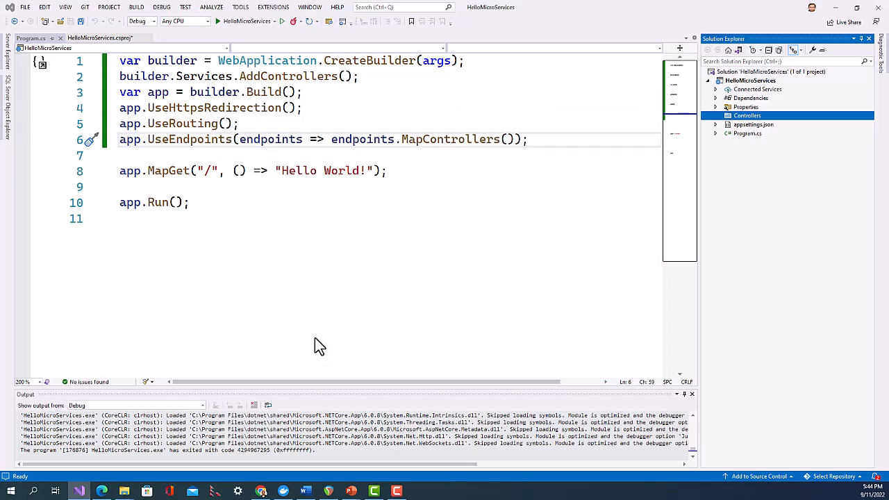
mouse_move(335, 268)
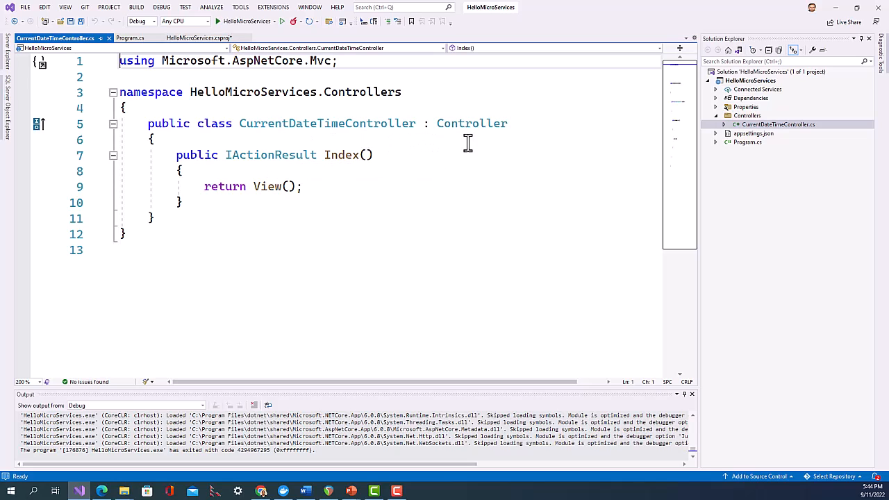
mouse_move(486, 157)
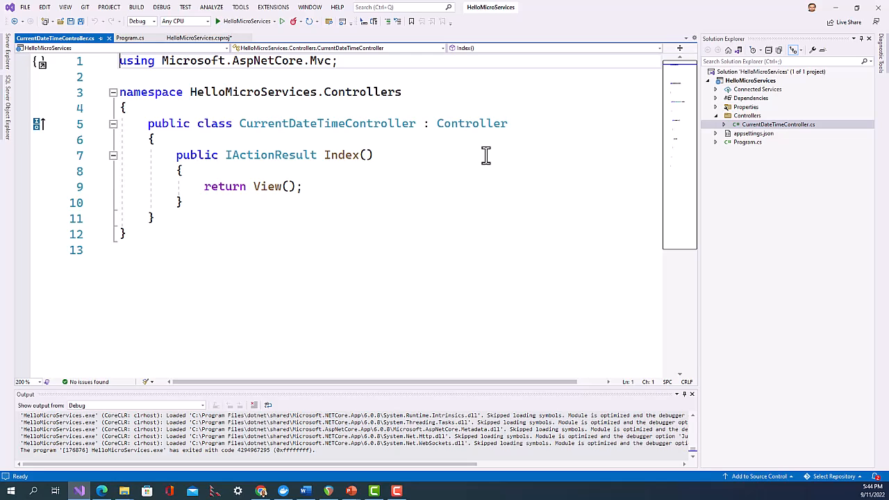
- Change the base class from Controller to ControllerBase and select the template Index action
double_click(471, 123)
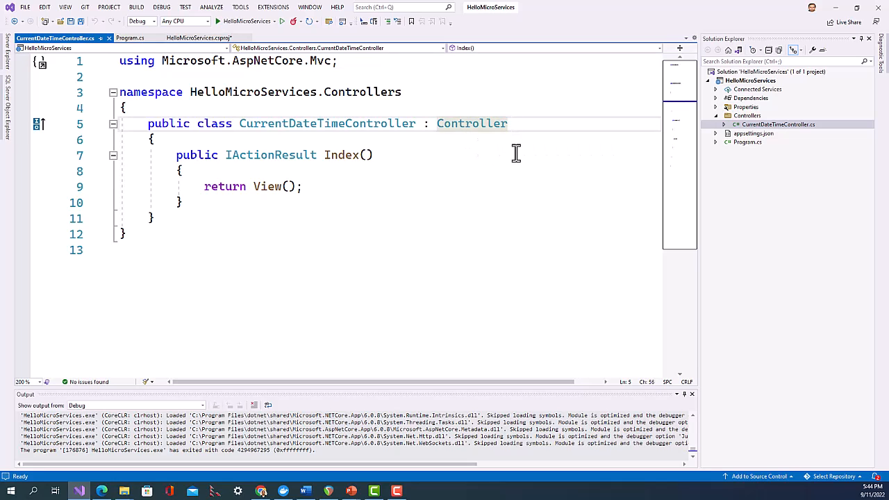
type("Base")
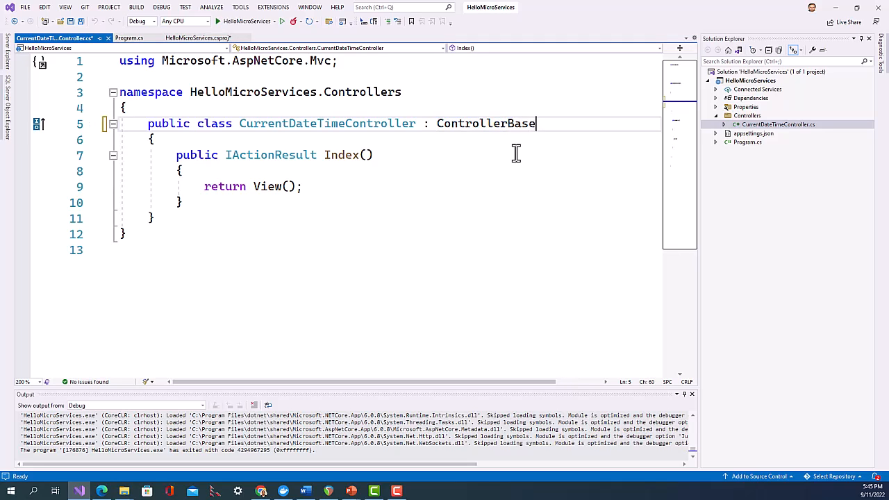
double_click(487, 124)
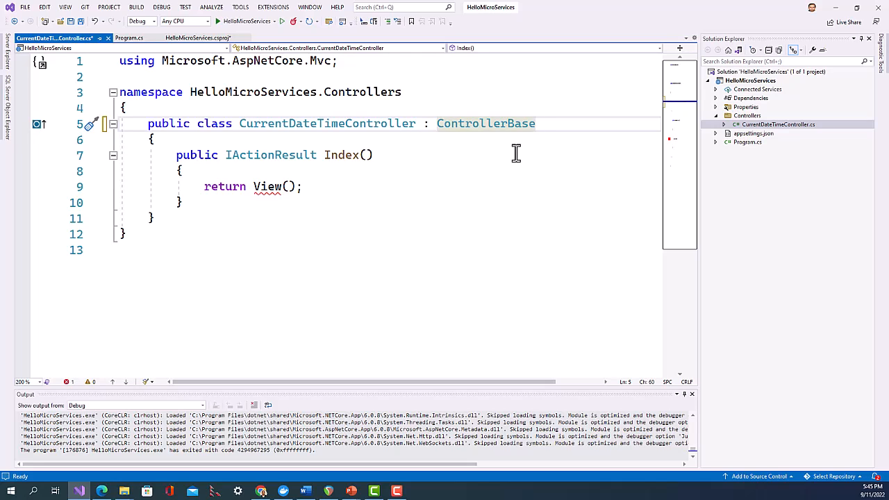
mouse_move(463, 137)
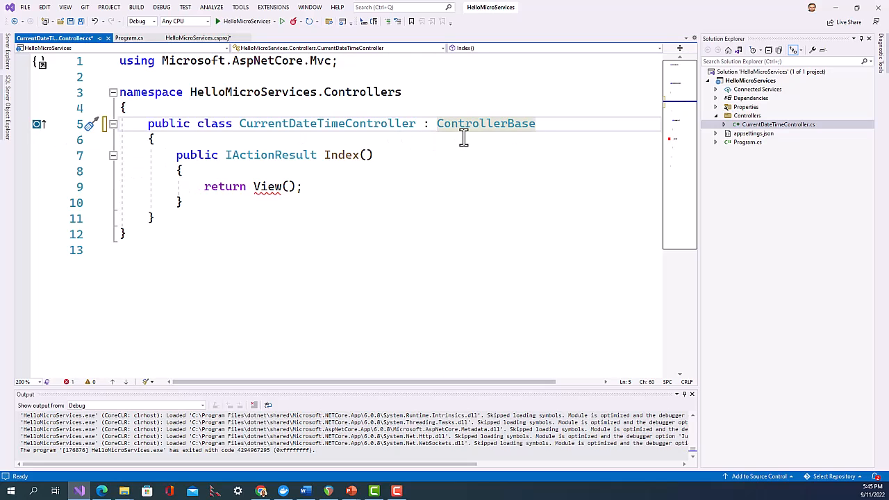
mouse_move(492, 139)
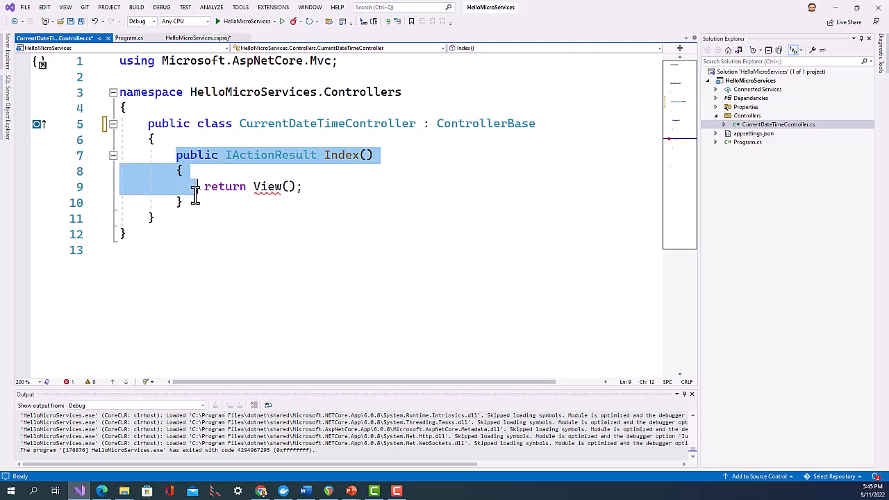
- Replace Index with 'public object Get() => DateTime.Now;'
key("Delete")
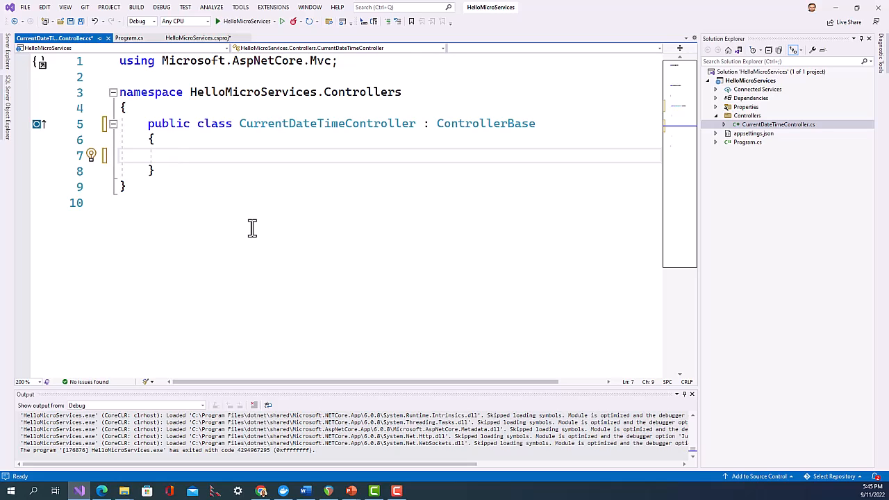
type("p")
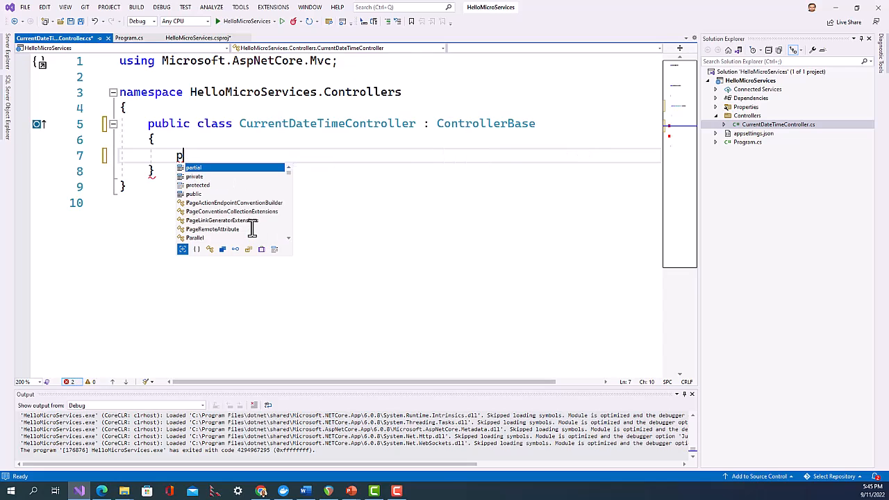
type("ublic")
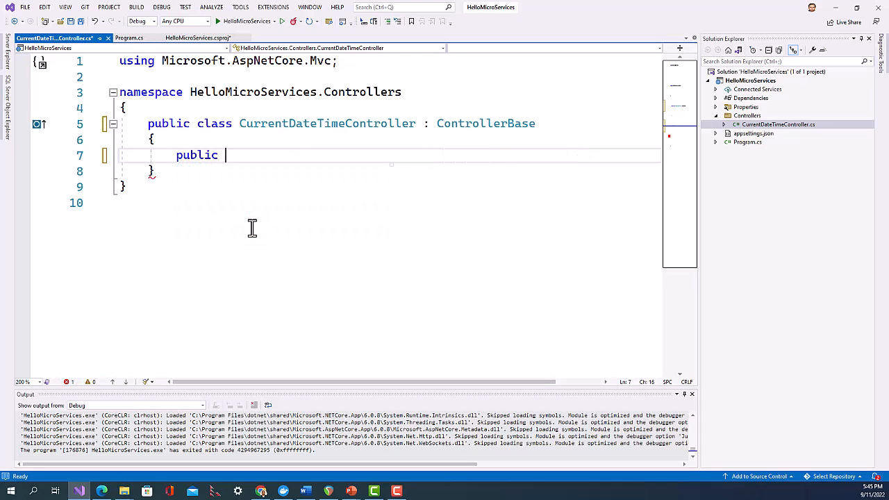
type("object")
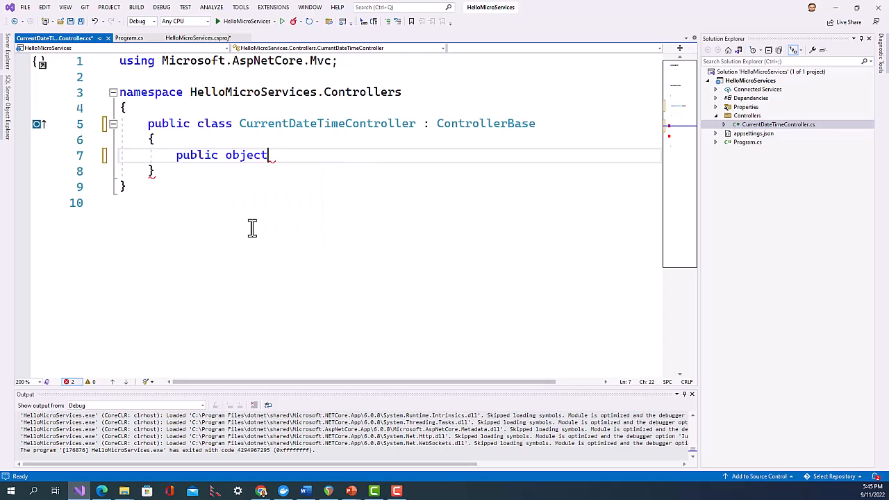
type("CurrentDateTime")
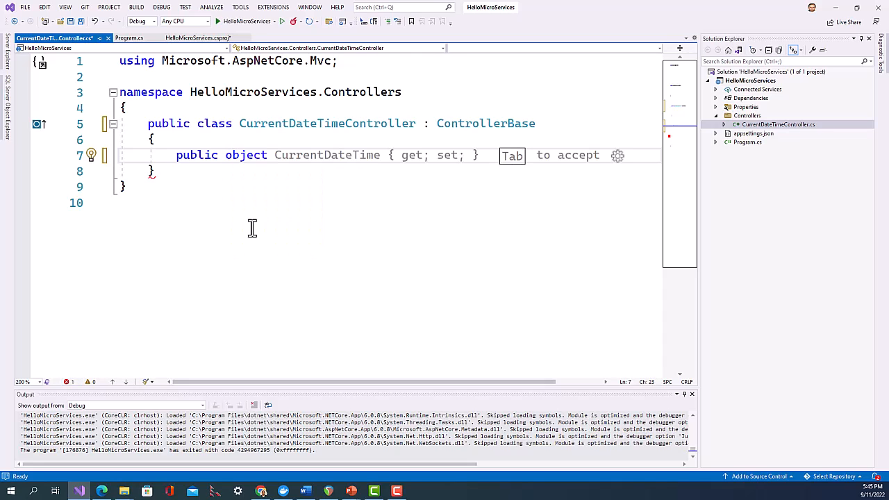
left_click(273, 155)
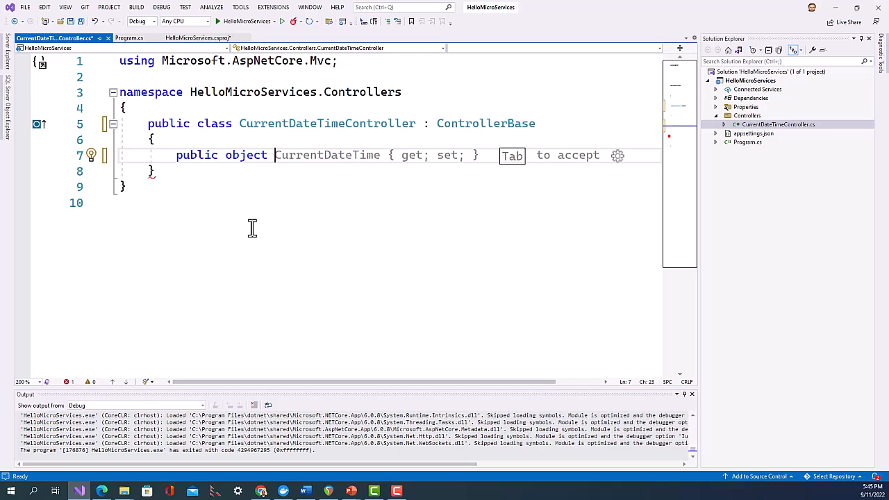
type("Get")
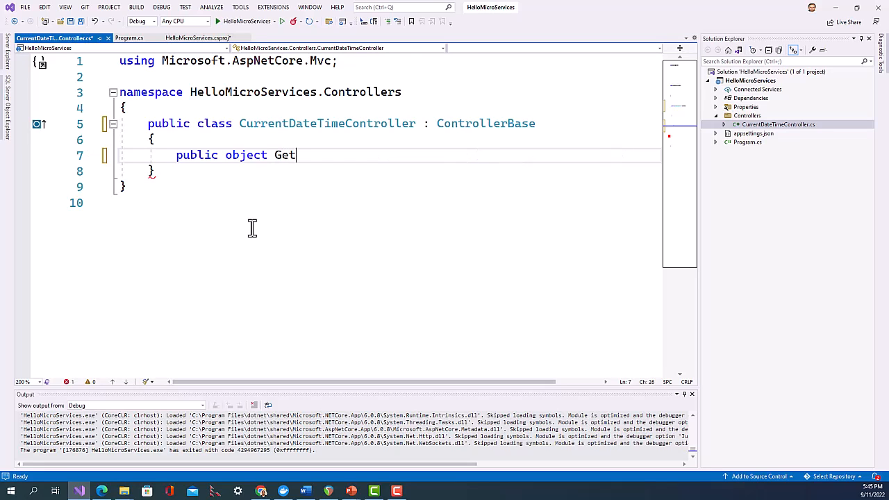
type("()")
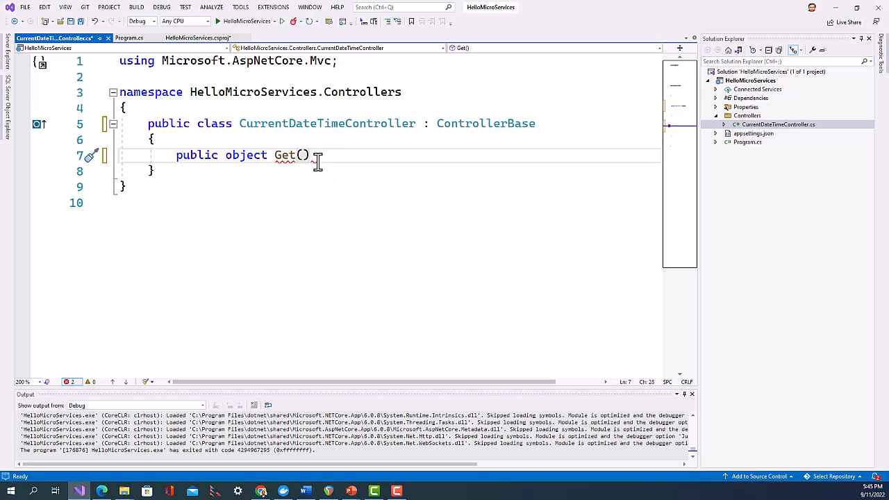
type("=> DateTime")
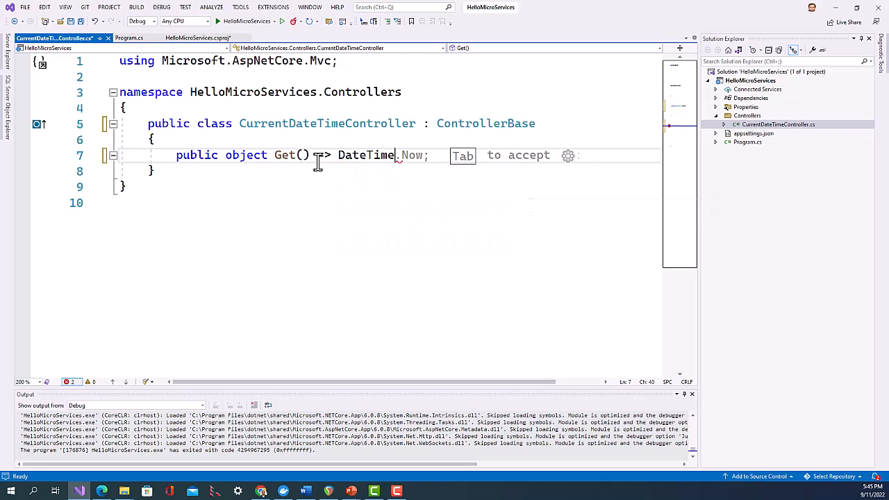
key("Tab")
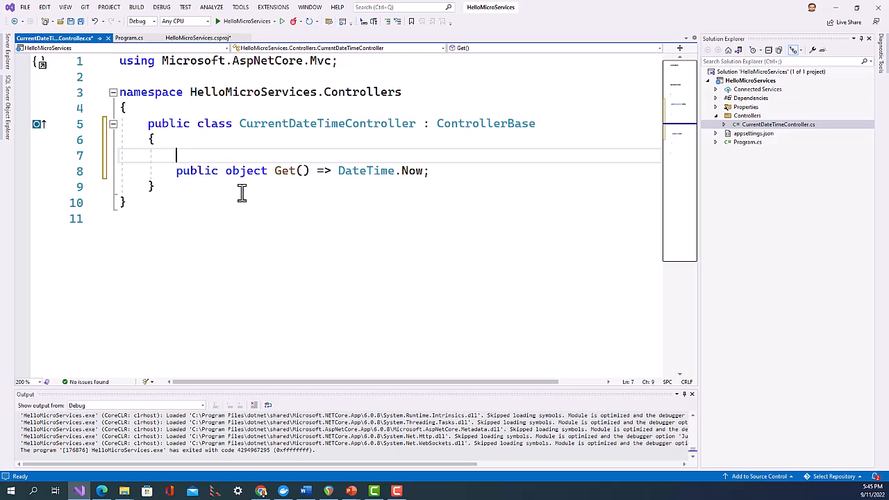
- Mark Get() with [HttpGet("/")] and save the controller
type("[]")
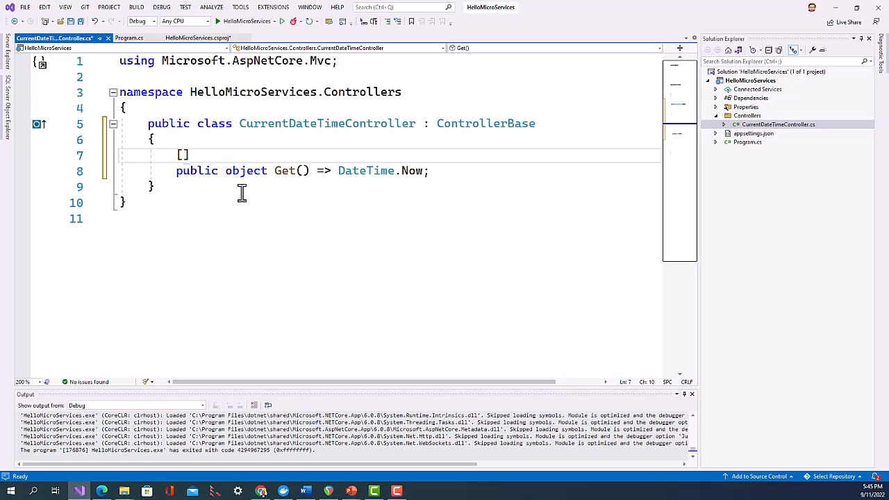
type("H")
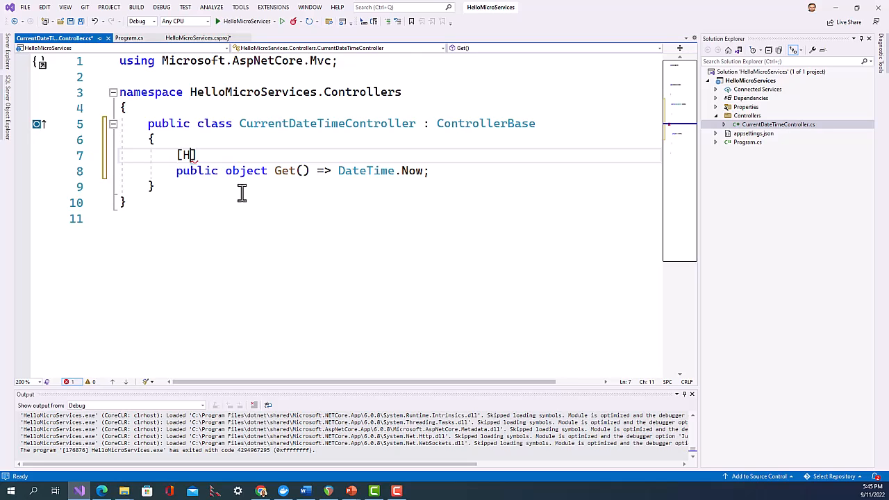
type("H")
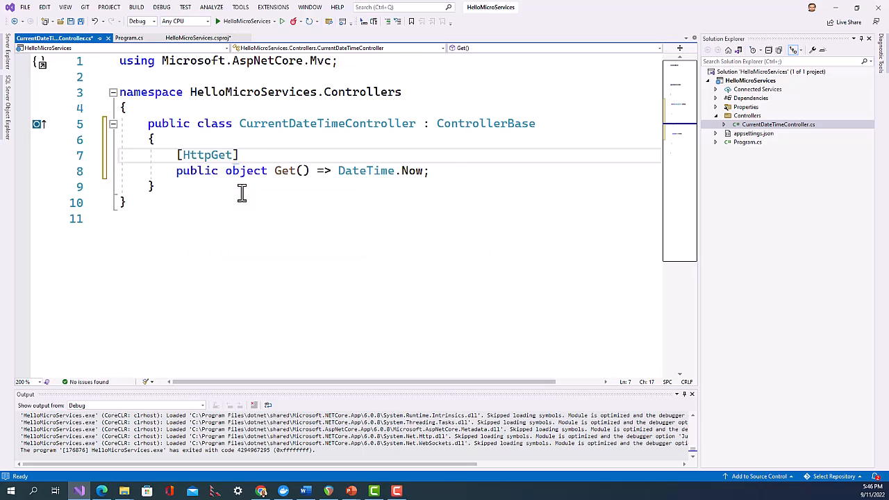
type("(")
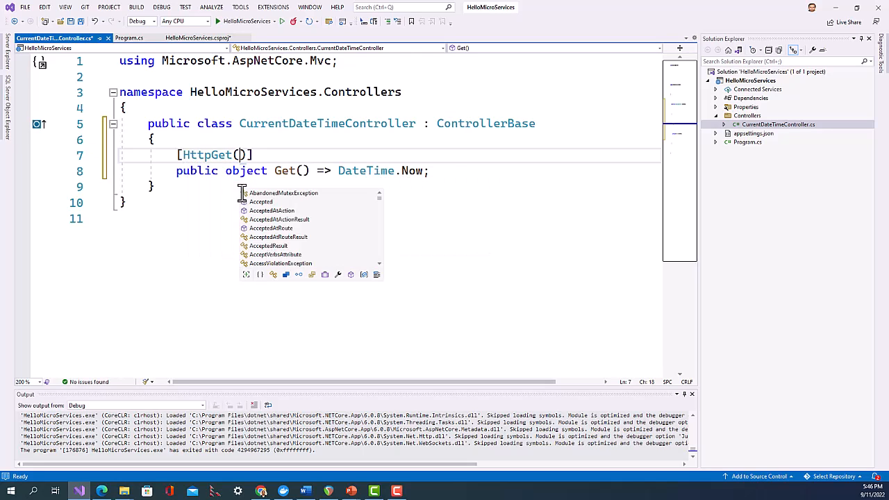
type("\"")
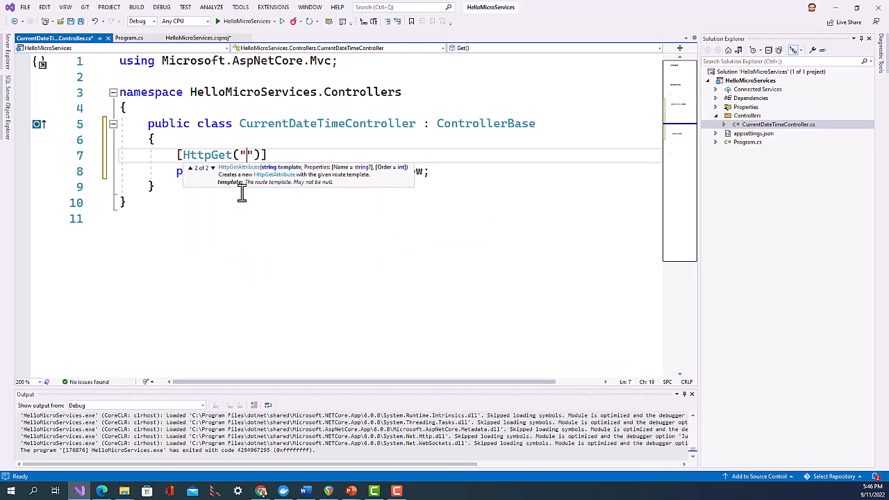
type("/")
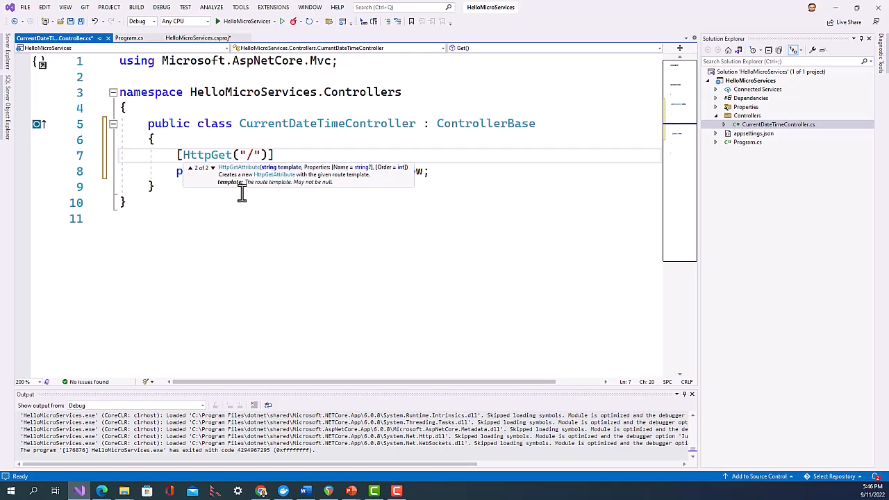
key("ctrl+s")
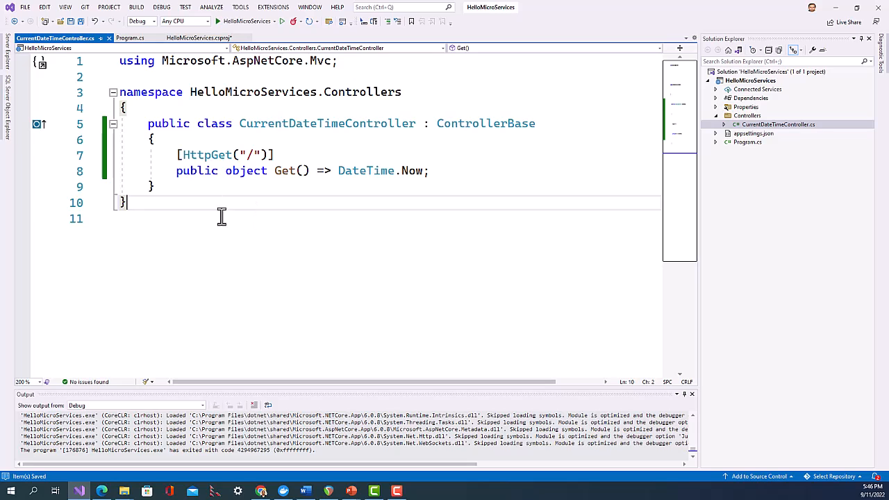
mouse_move(230, 84)
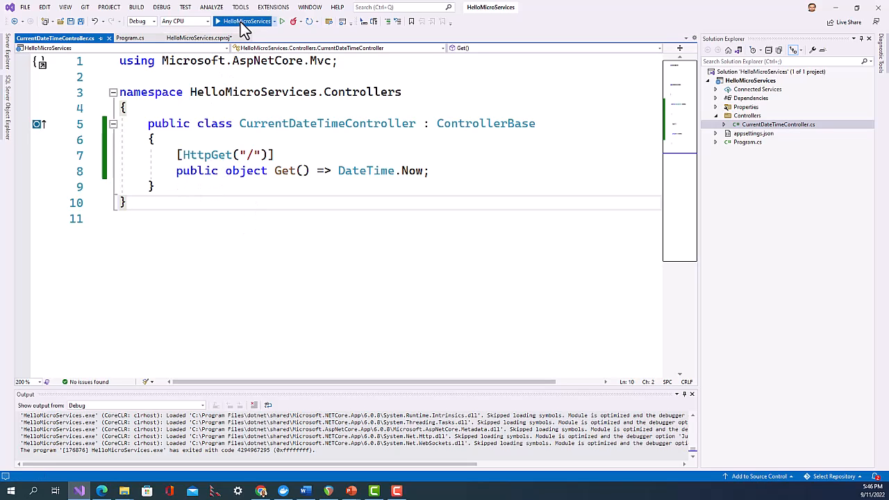
- Launch HelloMicroServices from the toolbar Start button to test the endpoint
left_click(243, 21)
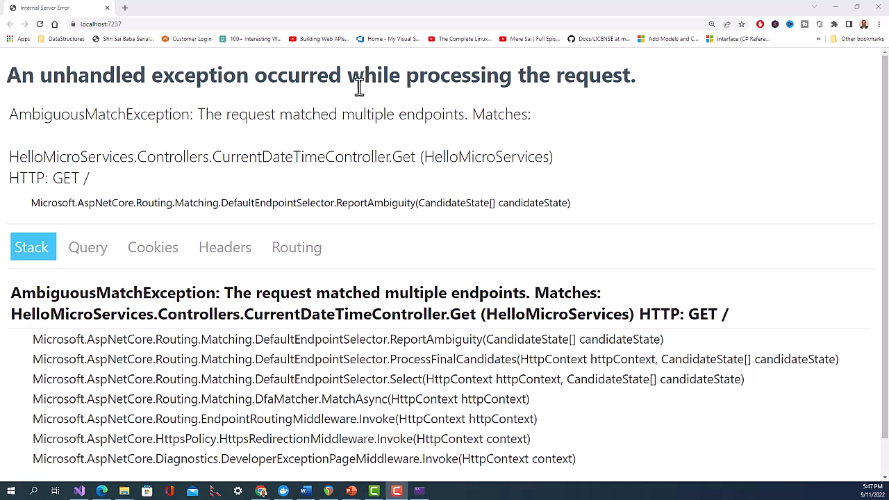
mouse_move(104, 365)
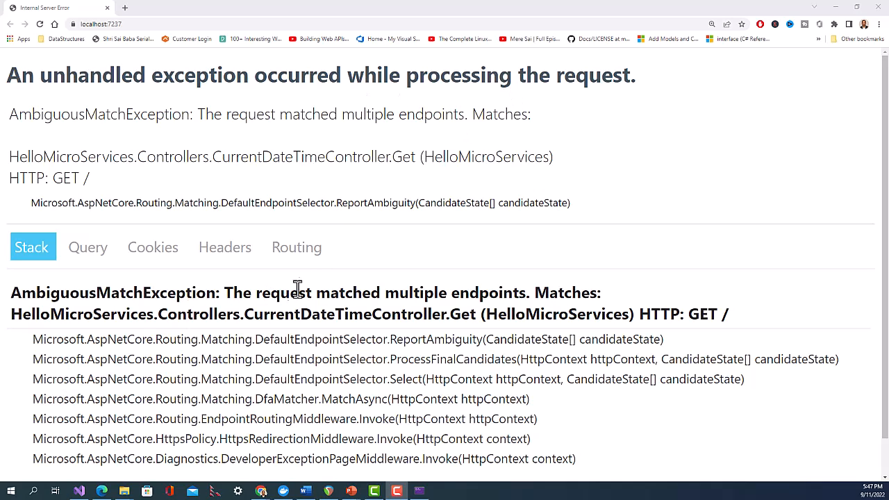
mouse_move(808, 55)
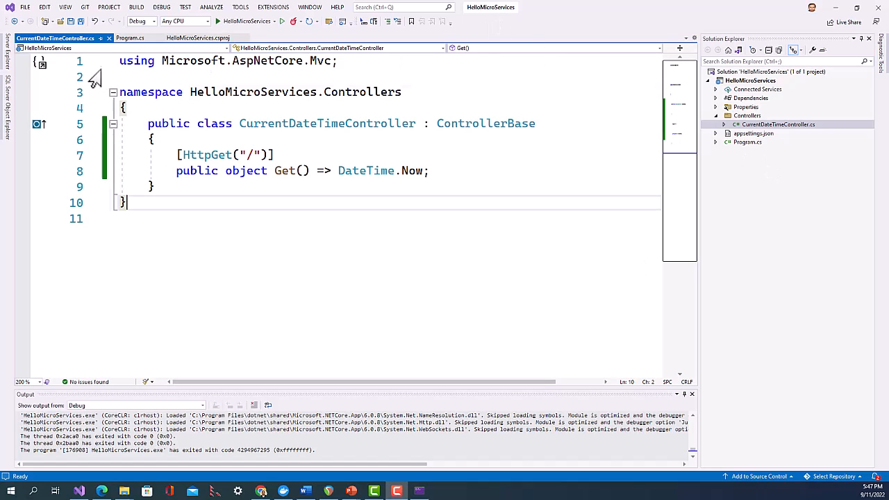
- Comment out the Hello World app.MapGet line in Program.cs and rerun the app
left_click(129, 38)
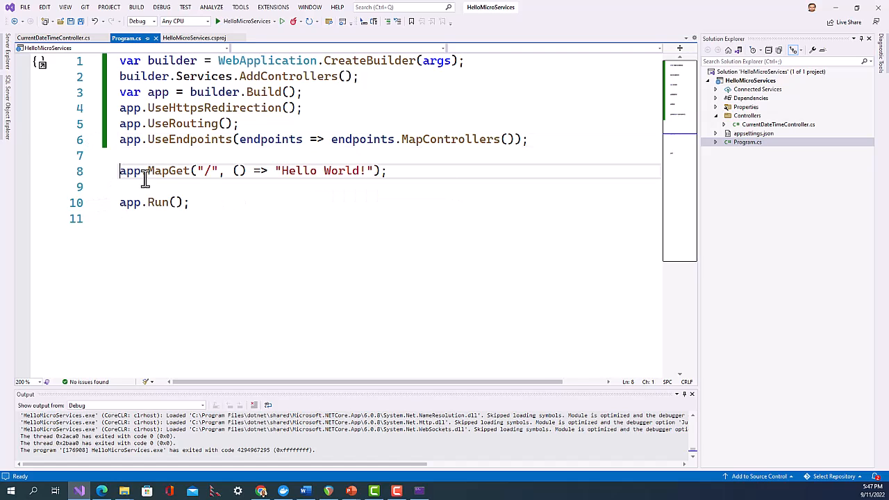
type("//")
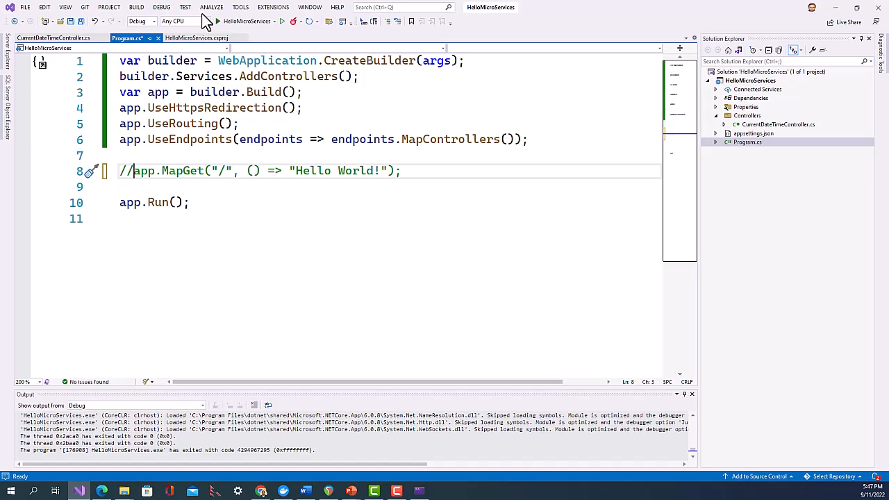
left_click(218, 20)
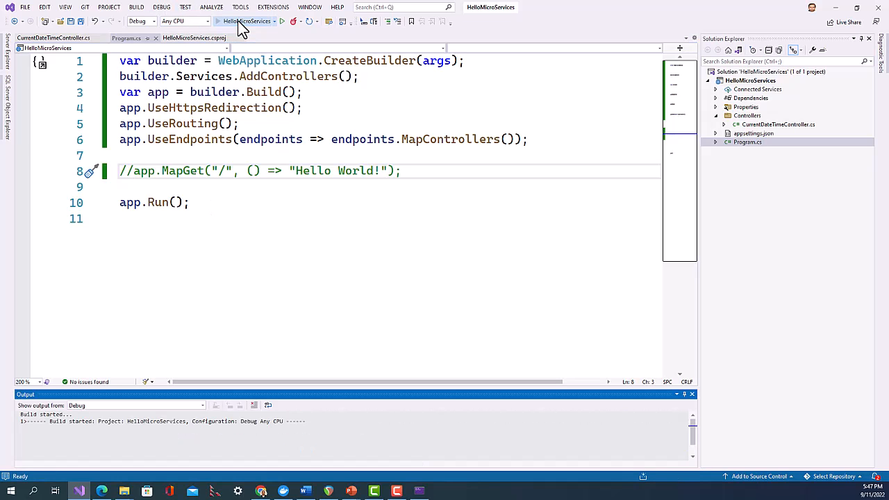